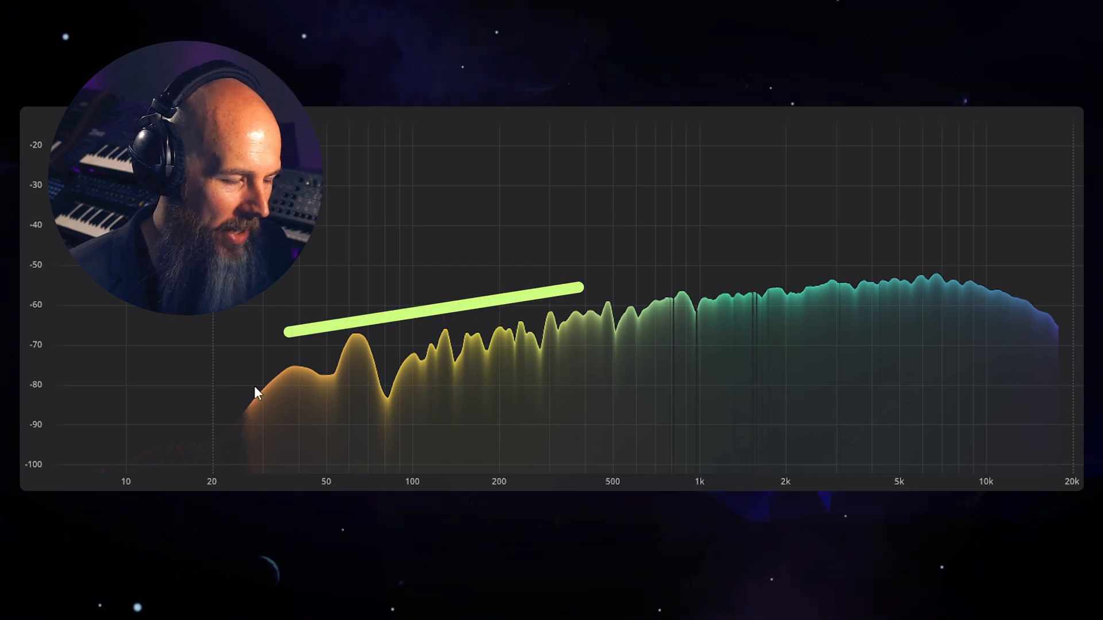
Vary the Swiss Army Knife pole count between 2.00 and a fractional value near 2.7
left_click_drag(581, 287, 984, 225)
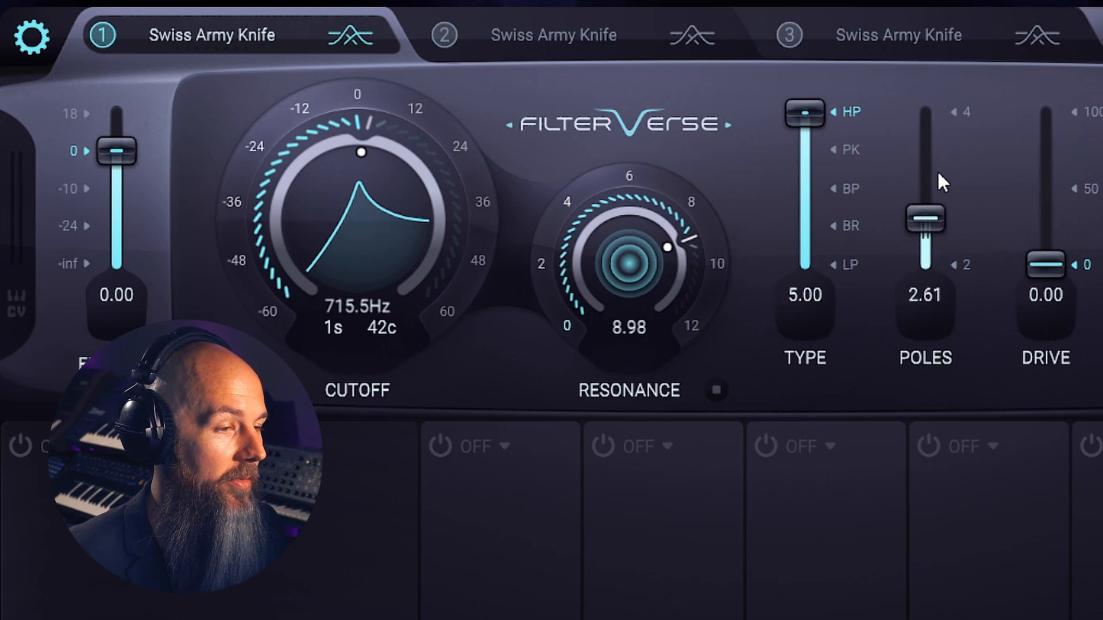
left_click_drag(926, 217, 926, 113)
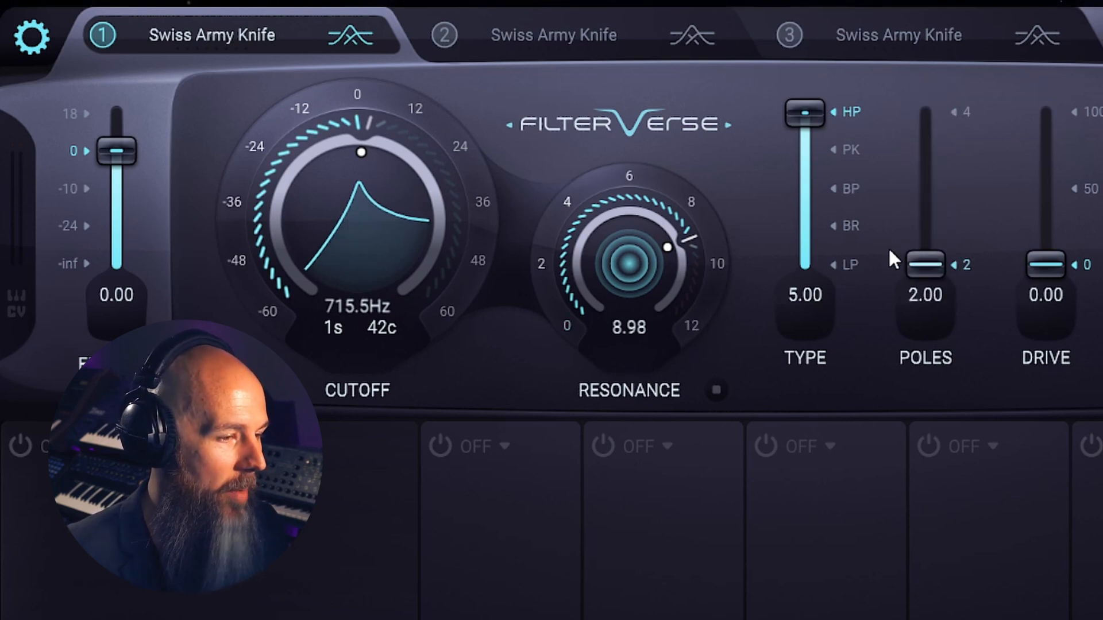
left_click_drag(925, 265, 925, 211)
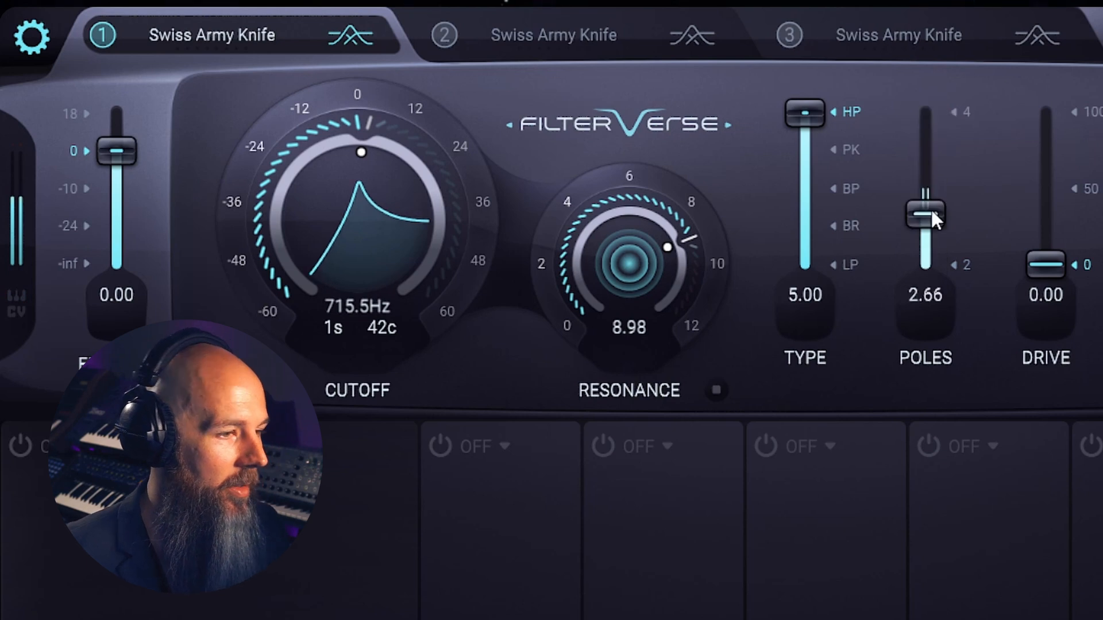
left_click_drag(925, 211, 925, 113)
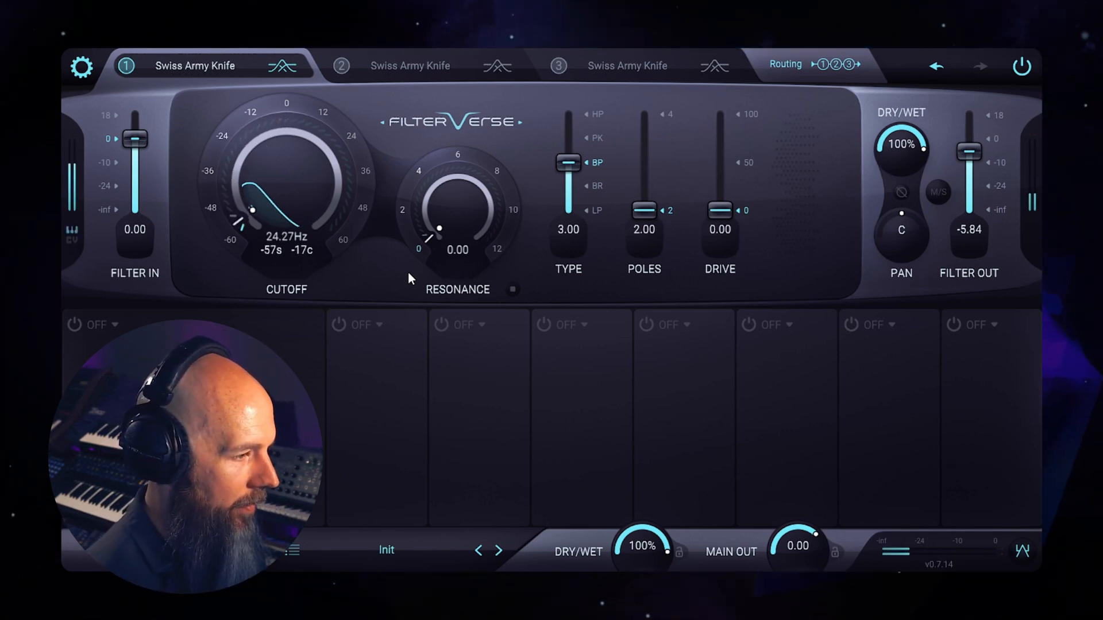
Raise the first filter's resonance from zero up to about 8.8
left_click_drag(252, 210, 309, 146)
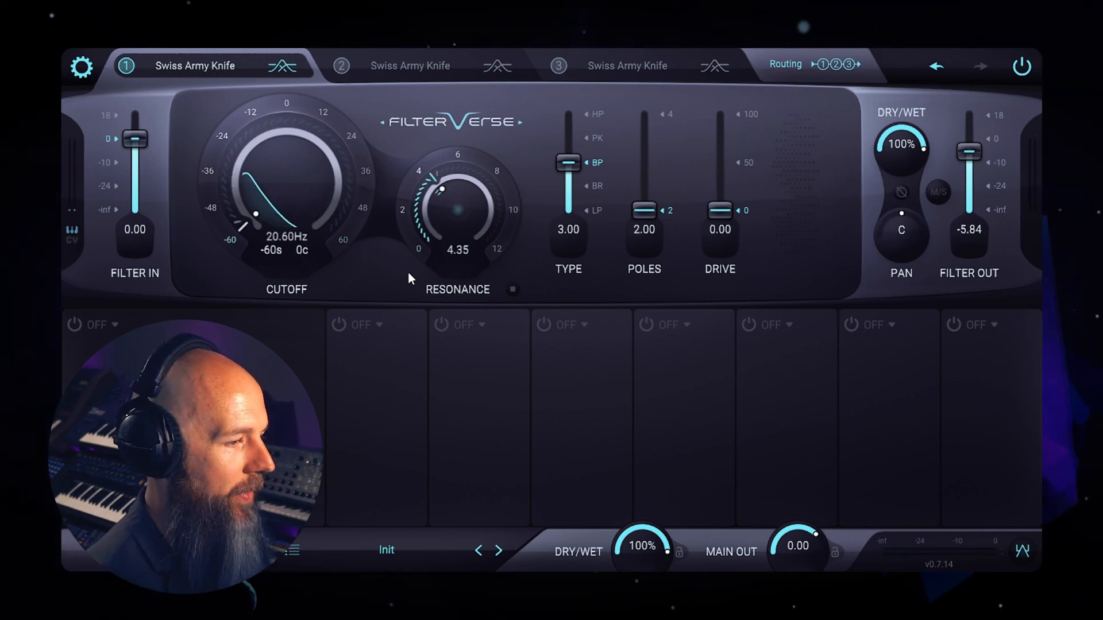
left_click_drag(457, 212, 458, 176)
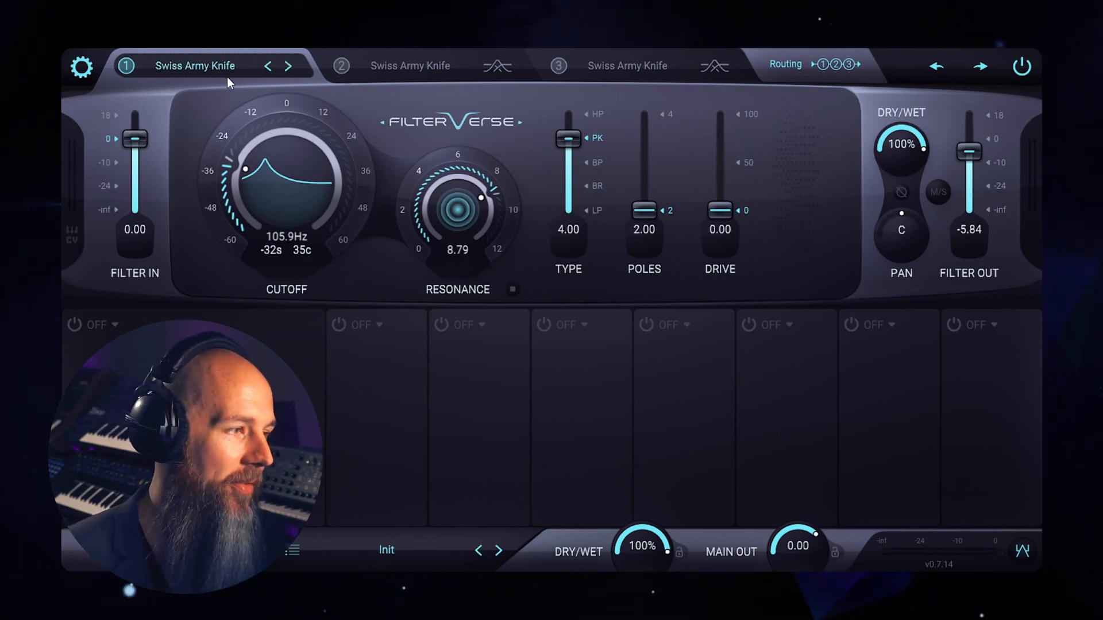
Load Bread & Butter into slot 1 from the filter browser, review its description, then close the browser
left_click(195, 66)
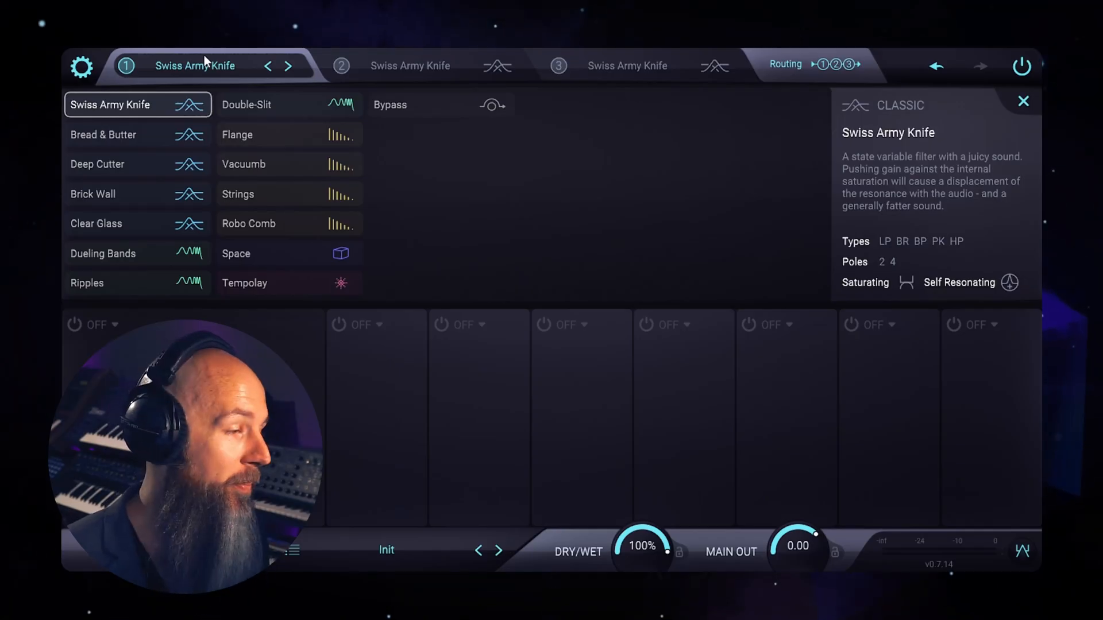
left_click(102, 134)
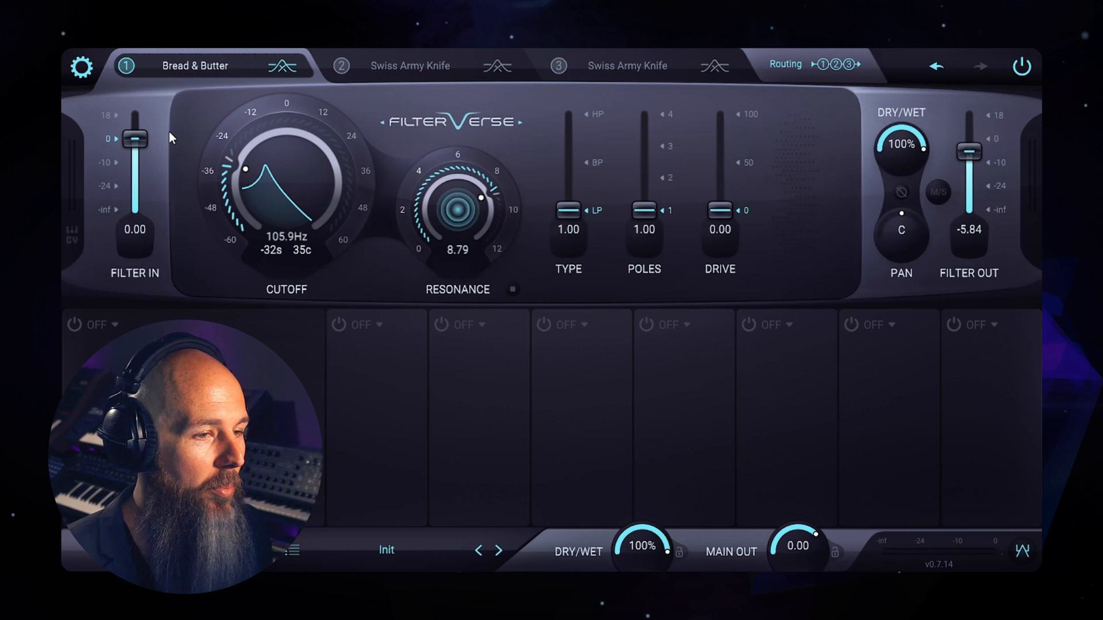
left_click(195, 66)
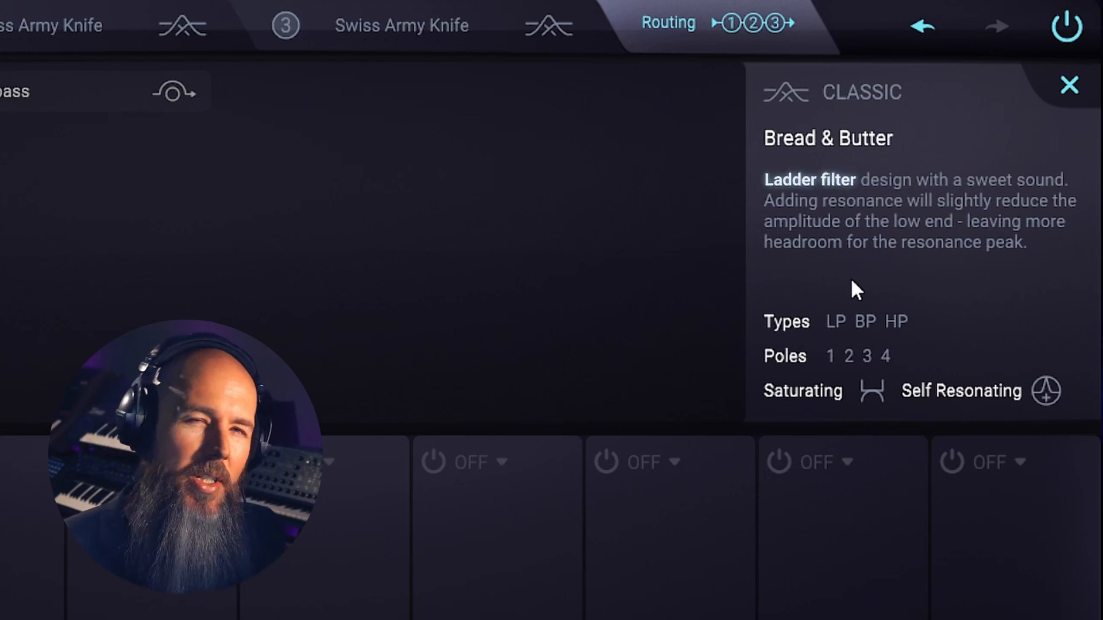
mouse_move(881, 303)
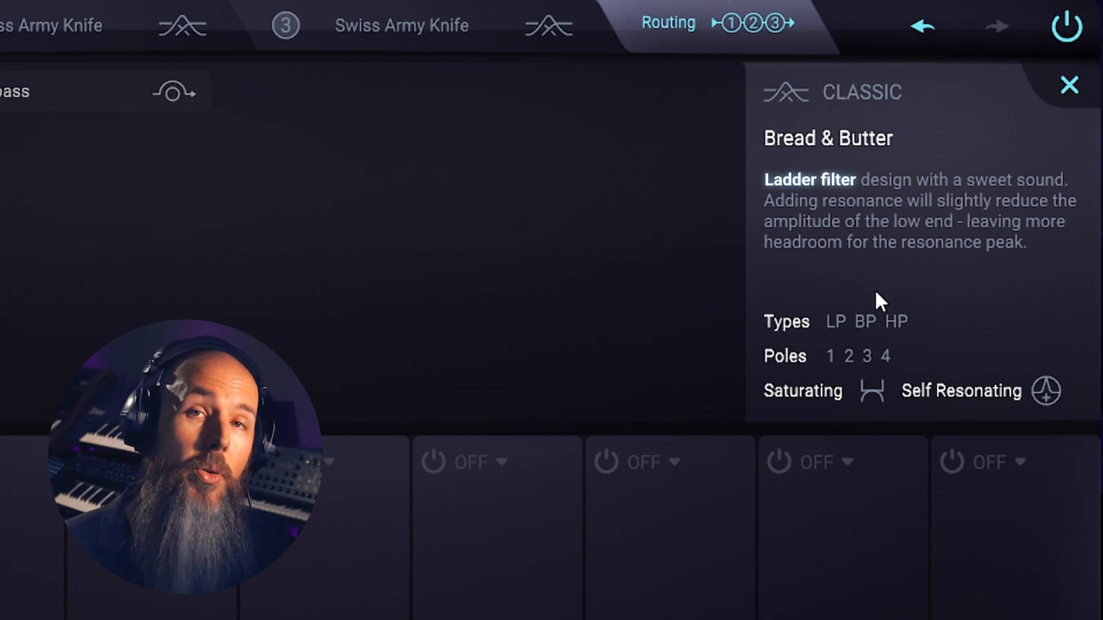
left_click(1070, 84)
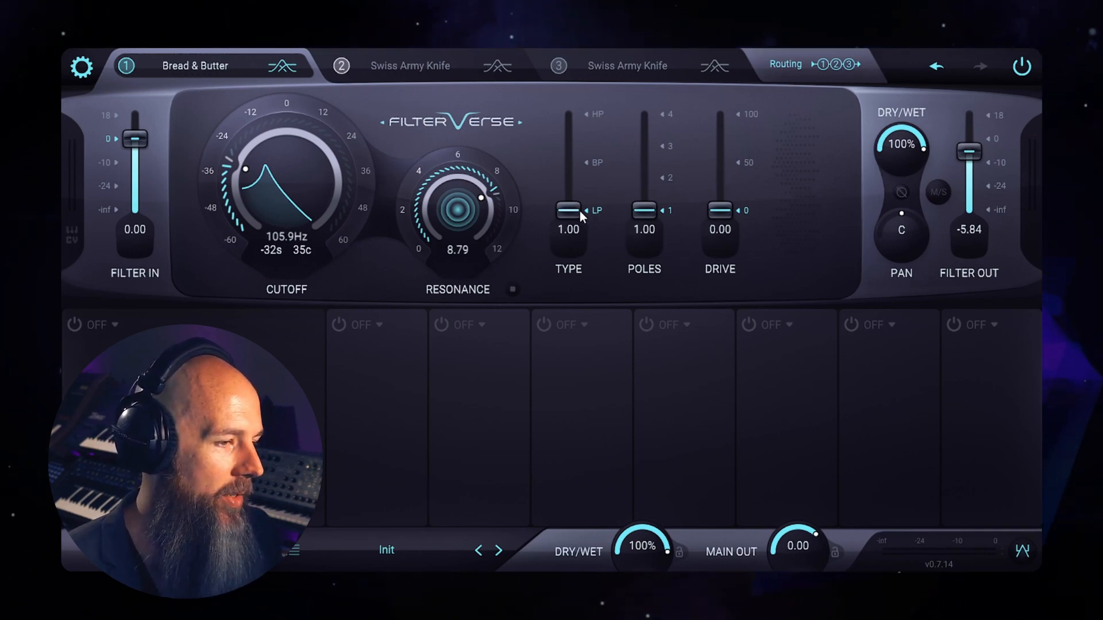
Keep the filter type at low-pass and set the pole count to 4
left_click_drag(567, 210, 568, 169)
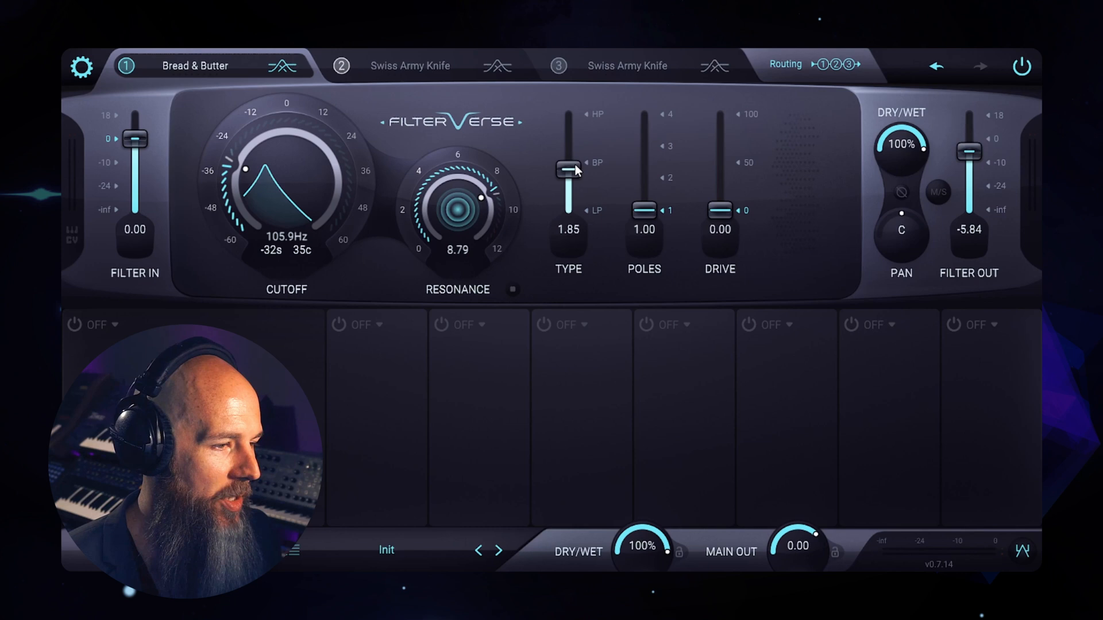
left_click_drag(568, 169, 568, 212)
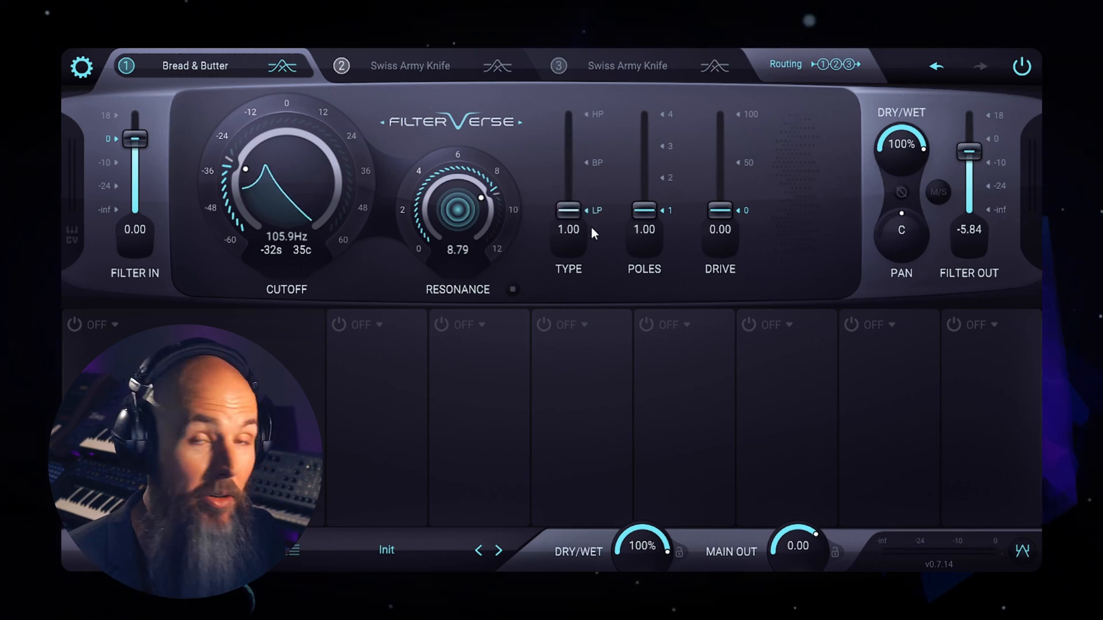
left_click_drag(643, 209, 643, 168)
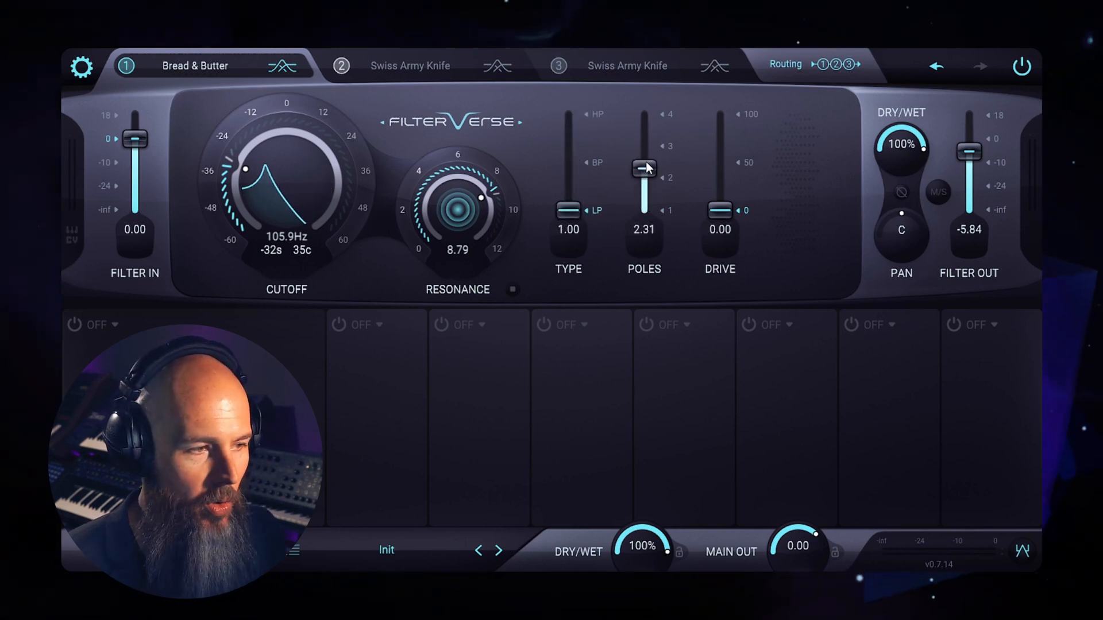
left_click_drag(643, 167, 643, 212)
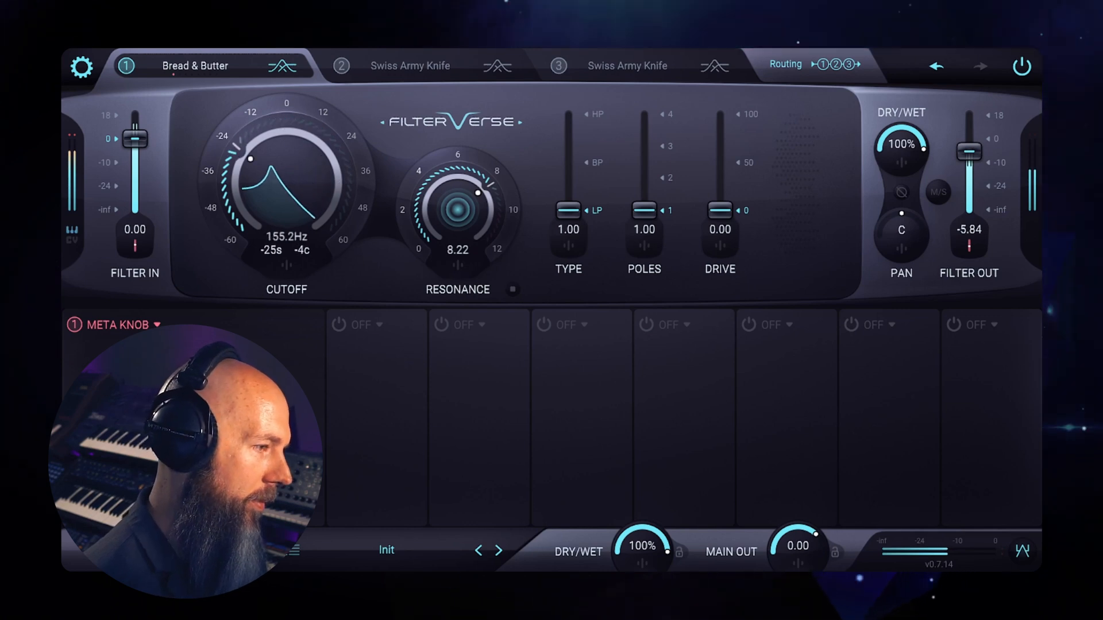
left_click_drag(643, 212, 643, 114)
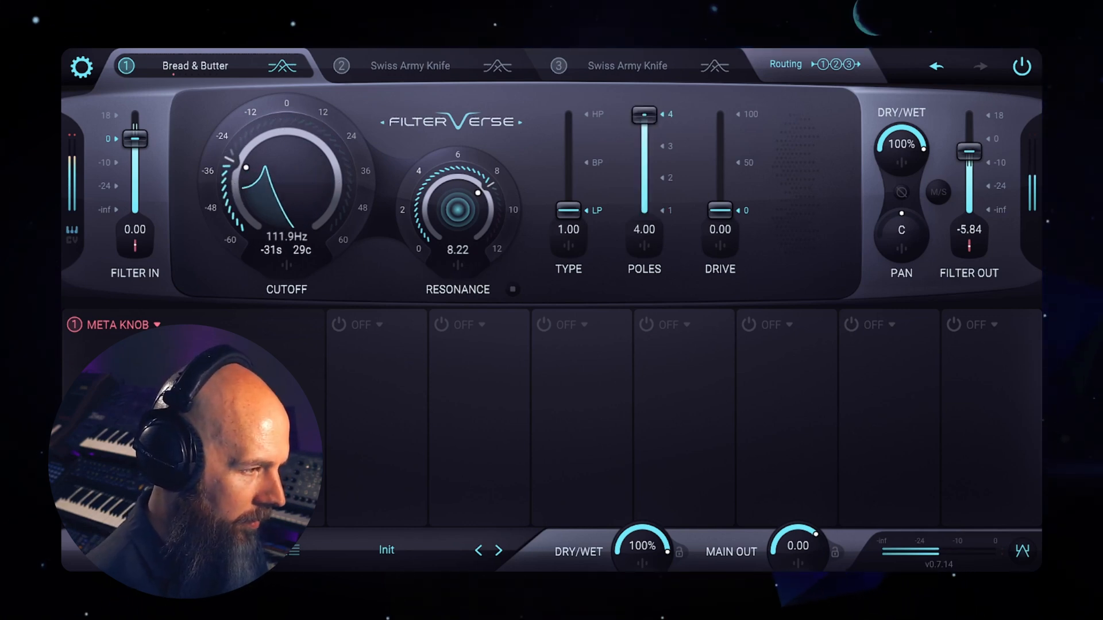
Sweep the low-pass cutoff up to about 2.8 kHz and back down
left_click_drag(246, 168, 321, 158)
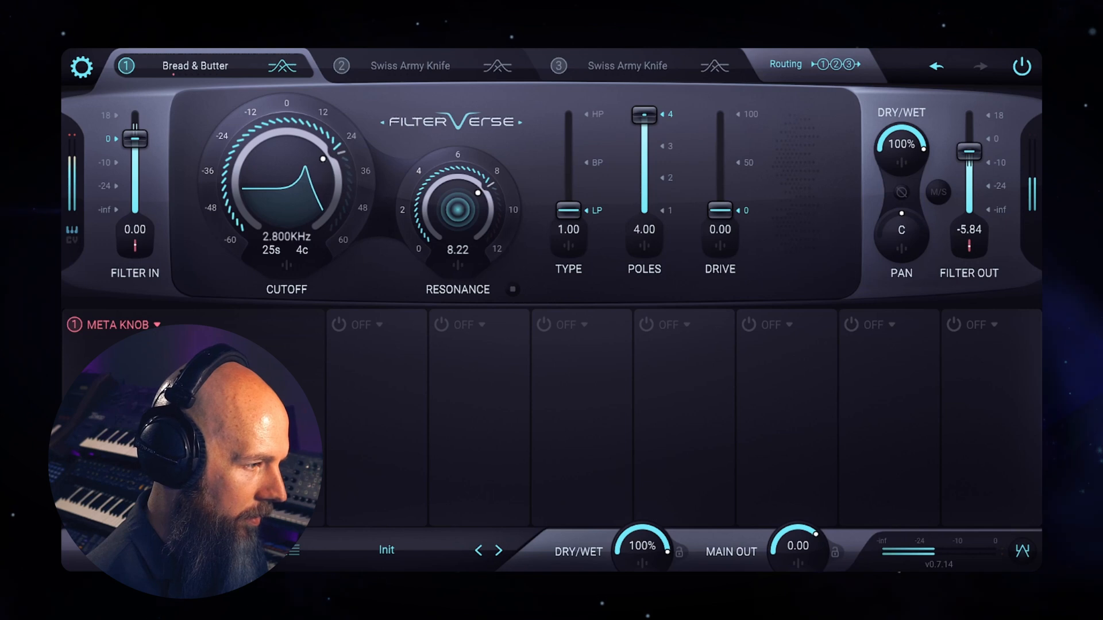
left_click_drag(286, 162, 286, 225)
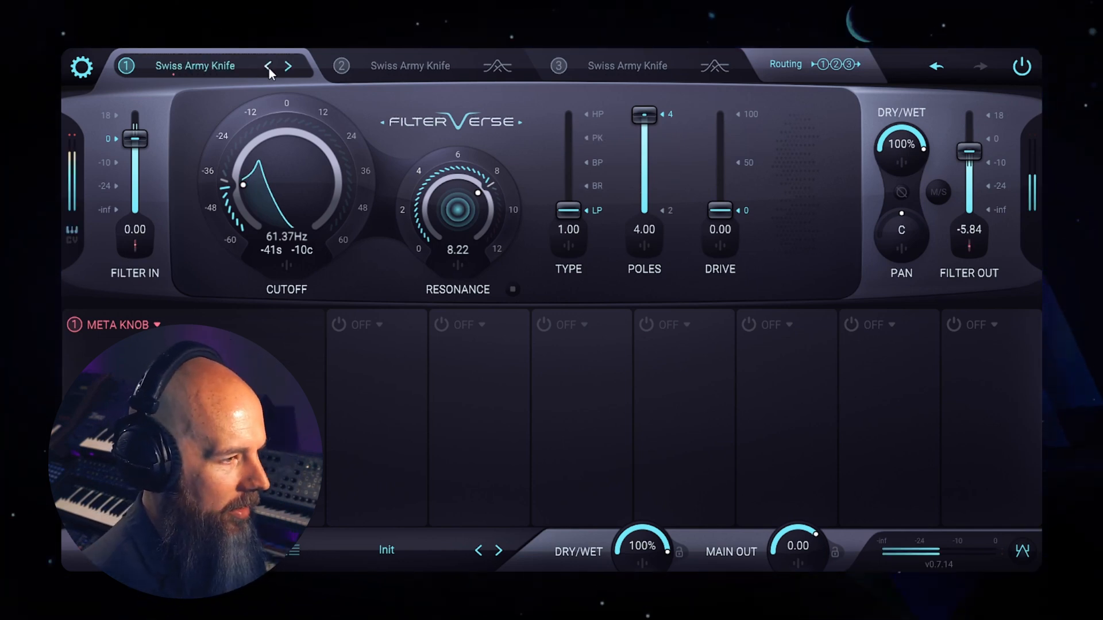
Raise the cutoff to about 2 kHz, then step slot 1 to the Bread & Butter model
left_click_drag(242, 186, 318, 152)
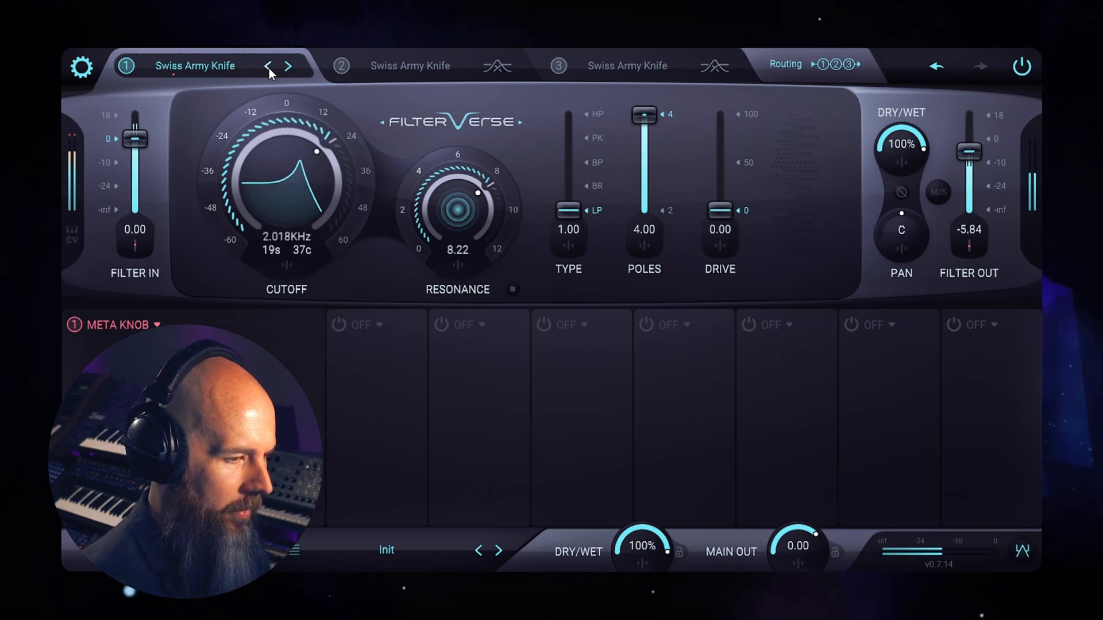
left_click_drag(643, 114, 643, 149)
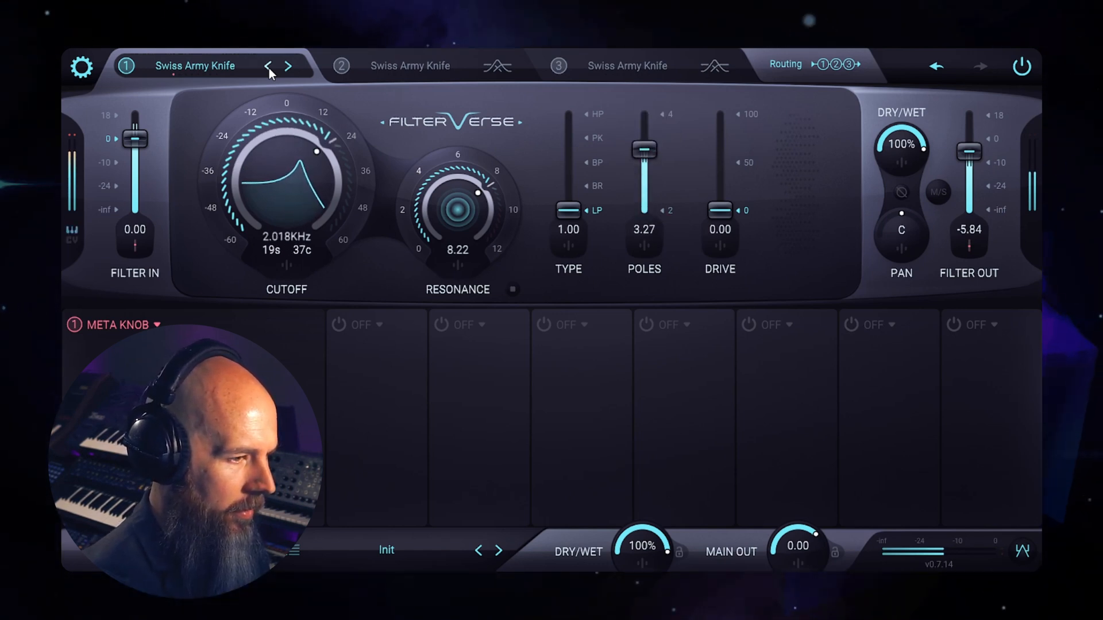
left_click_drag(643, 148, 643, 141)
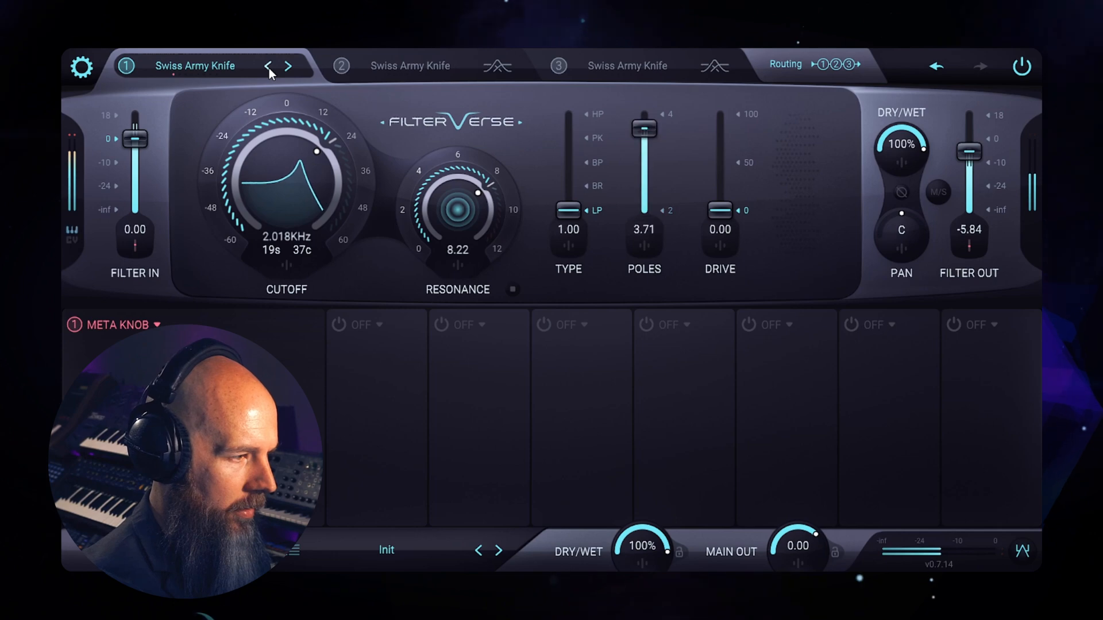
left_click(267, 64)
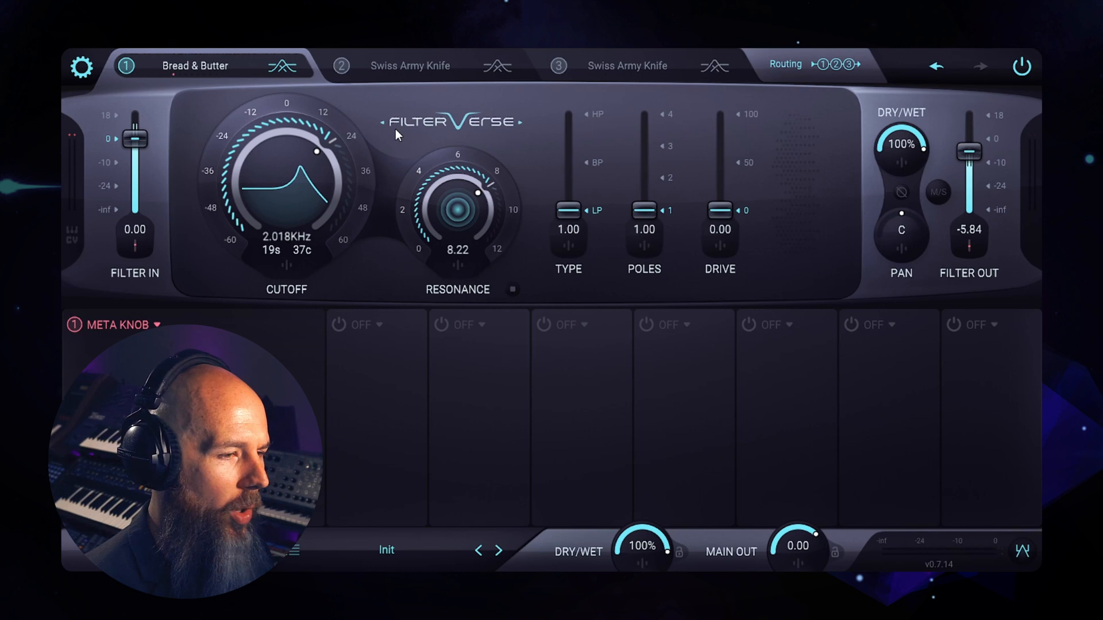
Bring Bread & Butter's pole count up from 1 to 4 and raise the drive
left_click_drag(644, 211, 644, 130)
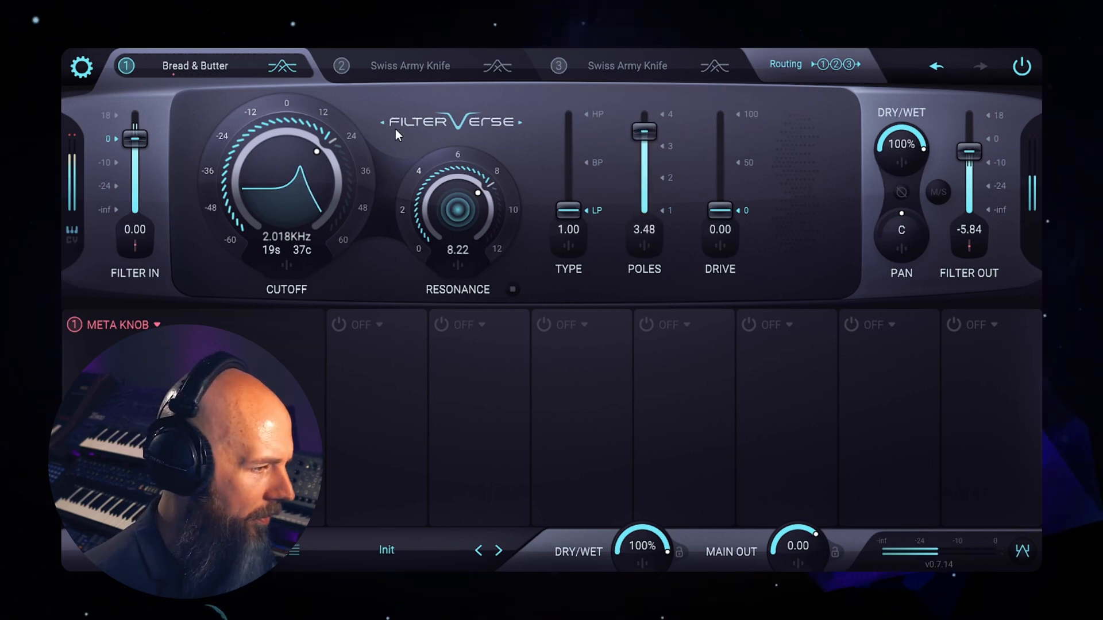
left_click_drag(644, 131, 644, 118)
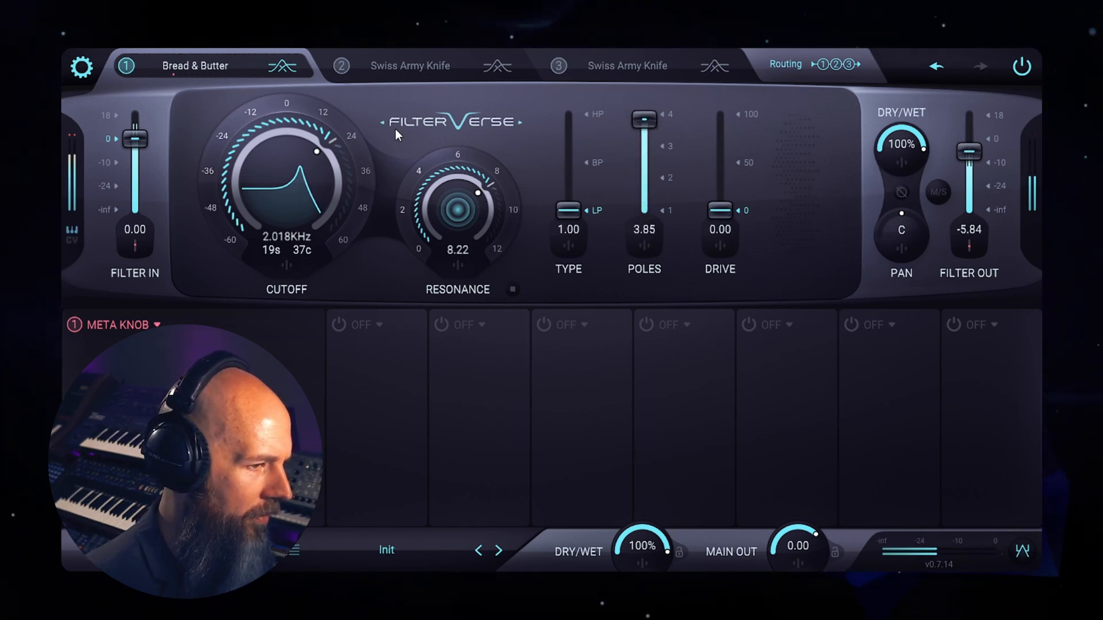
left_click_drag(644, 126, 643, 114)
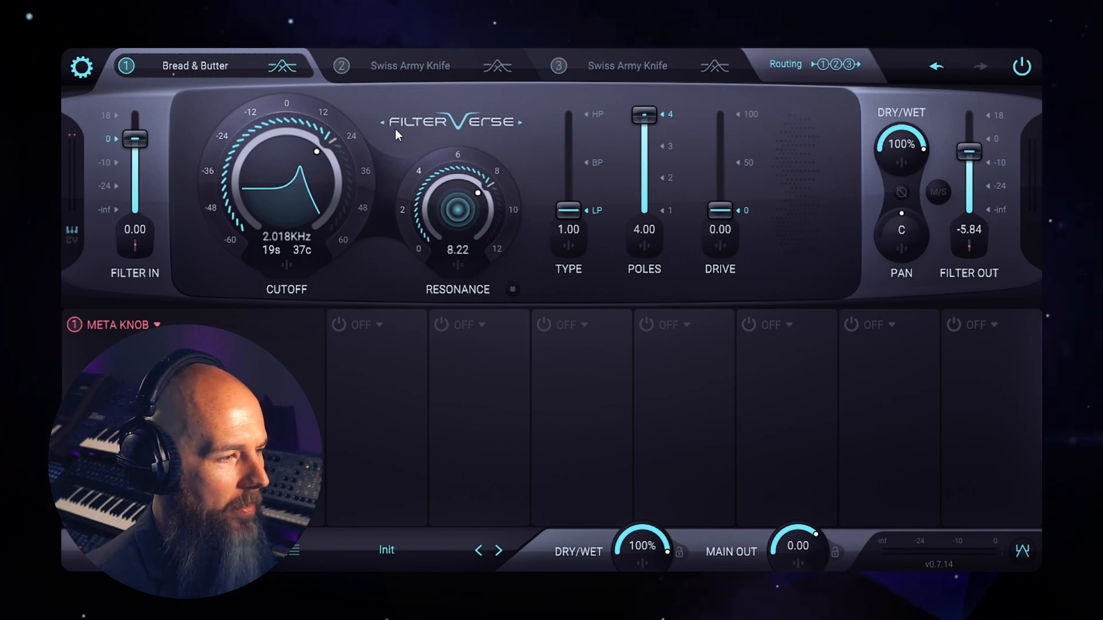
left_click_drag(719, 210, 719, 142)
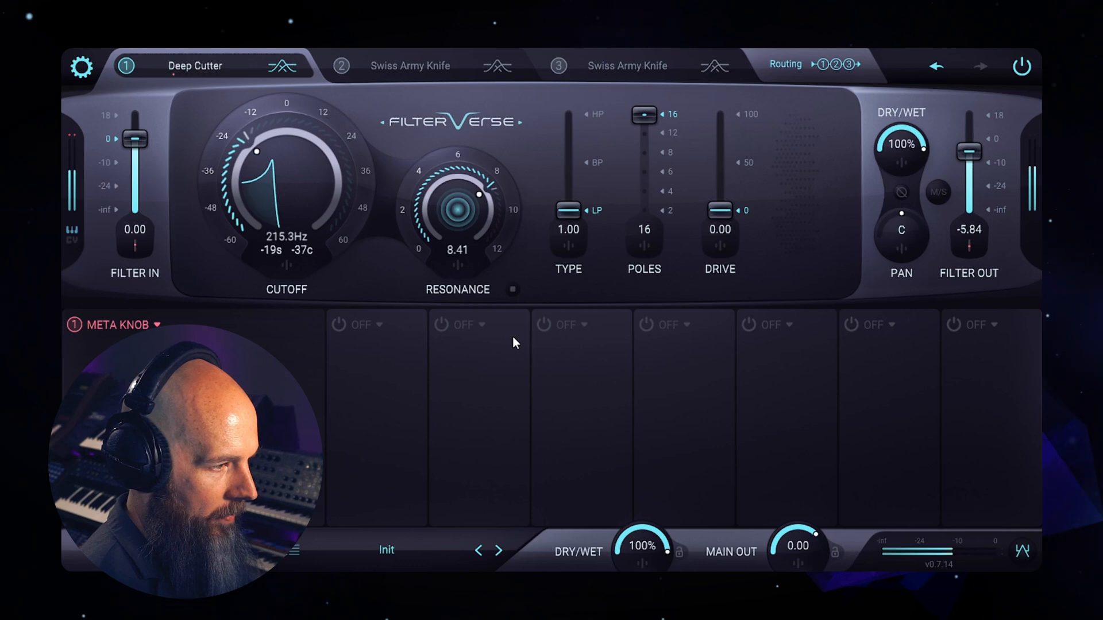
Take Deep Cutter's resonance to 0.00 with the cutoff around 677 Hz
left_click_drag(256, 150, 329, 180)
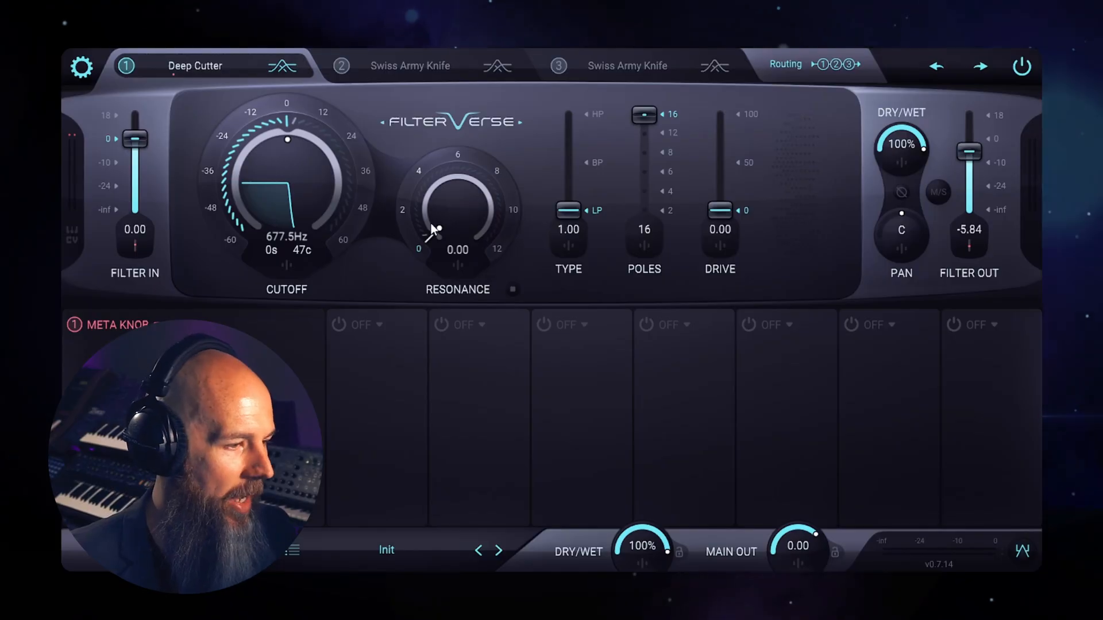
Bring the resonance back up to around 5 and sweep the cutoff from about 2 kHz down to 118 Hz
left_click_drag(457, 232, 456, 204)
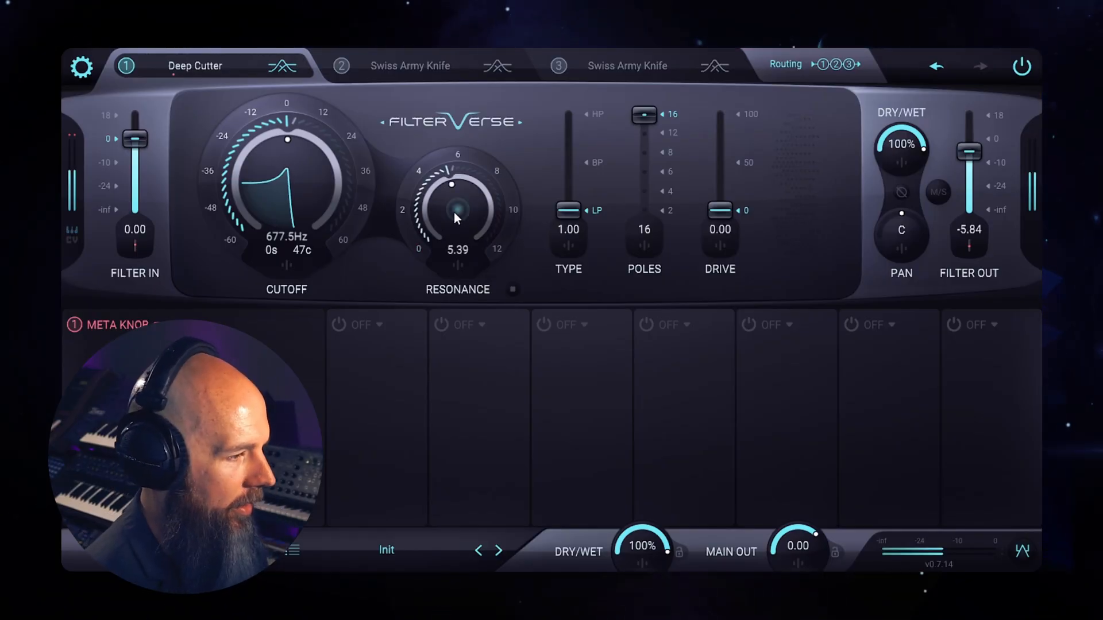
left_click_drag(287, 139, 318, 152)
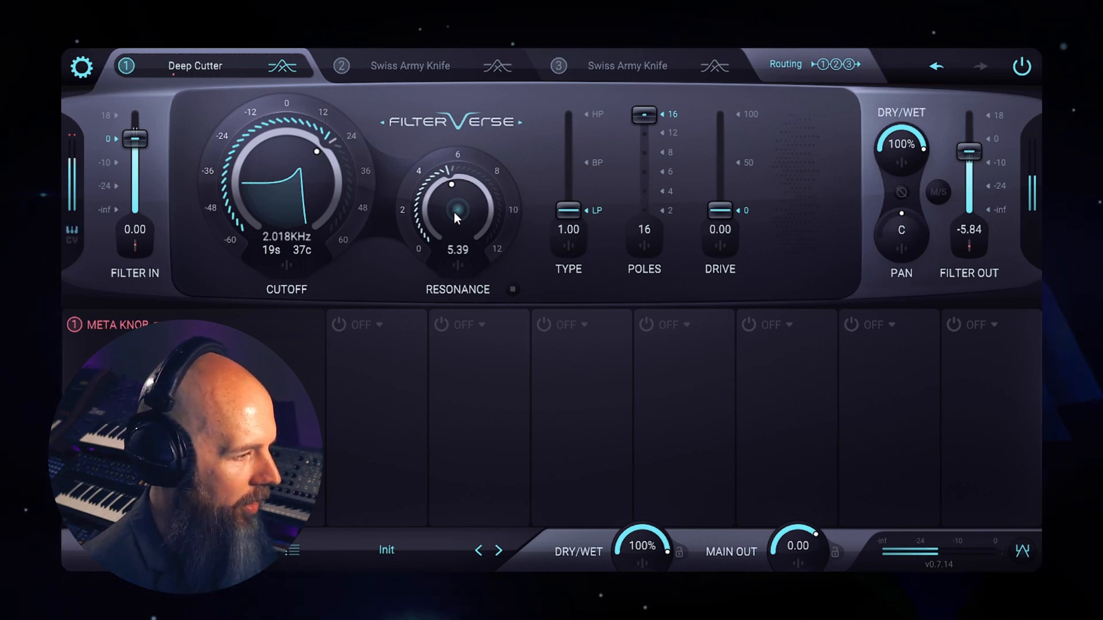
left_click_drag(458, 205, 458, 176)
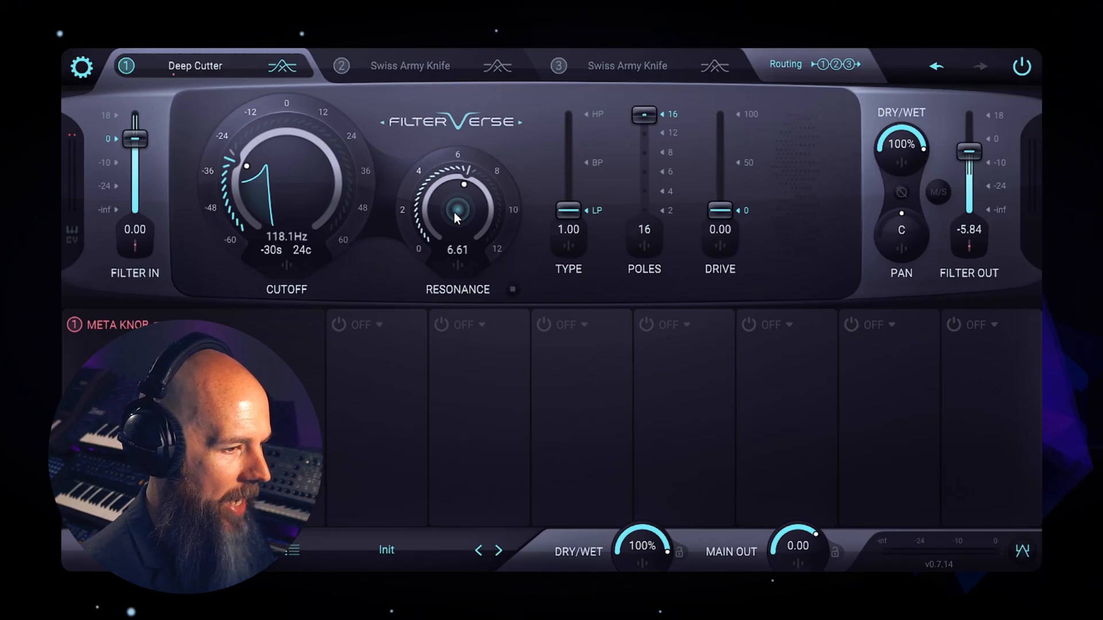
Push the drive to 100, sweep the cutoff down near 61 Hz and back the resonance off to about 7.4
left_click_drag(719, 210, 720, 161)
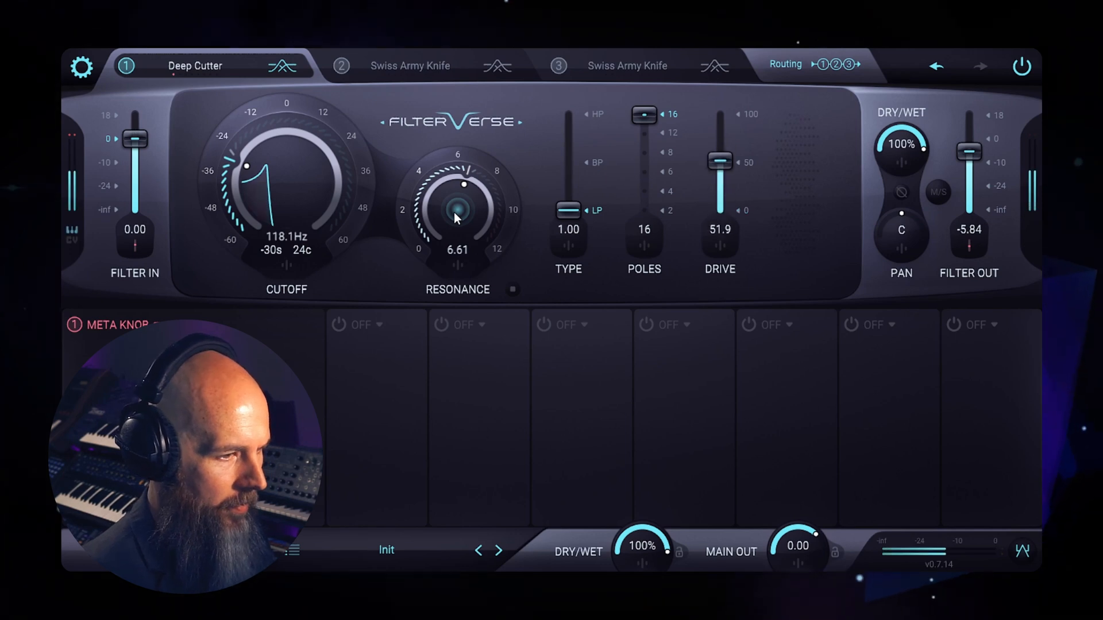
left_click_drag(719, 177, 720, 114)
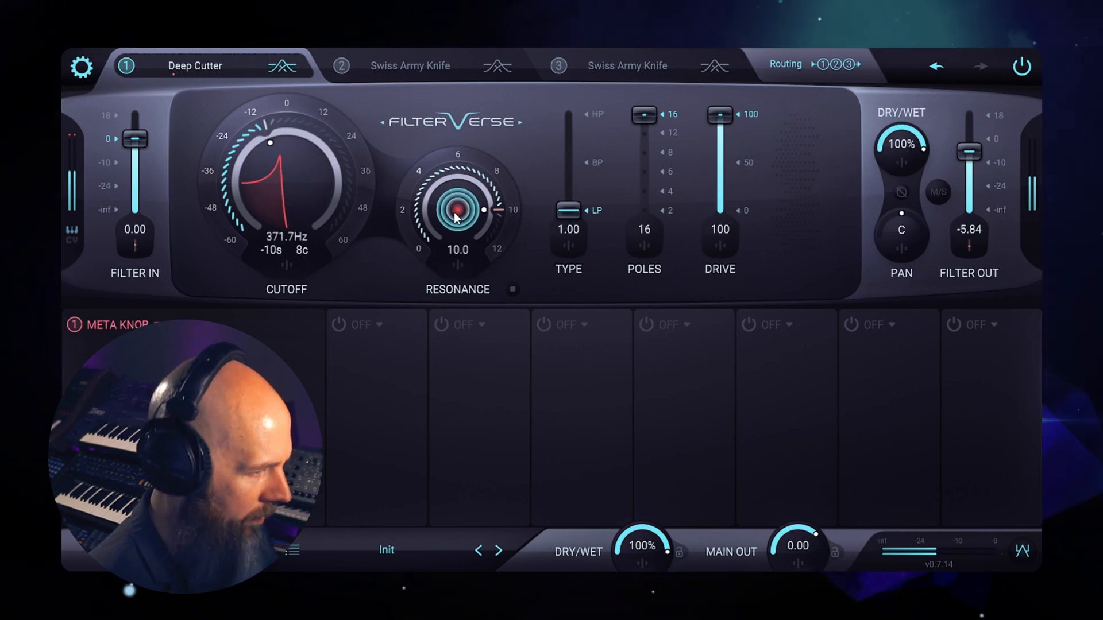
left_click_drag(270, 142, 244, 169)
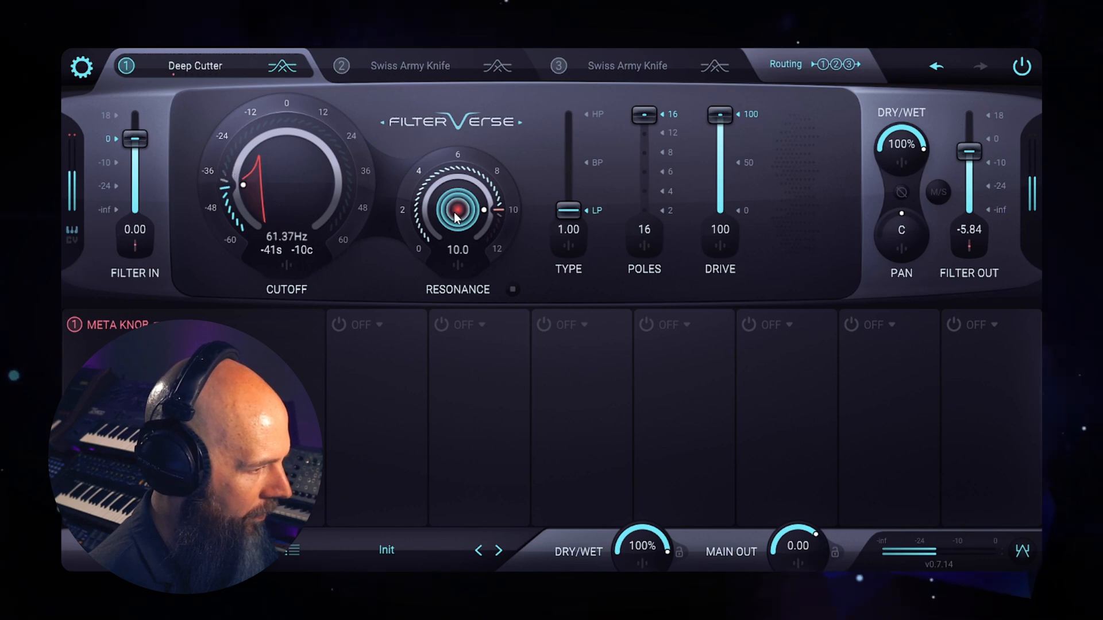
left_click_drag(459, 208, 458, 225)
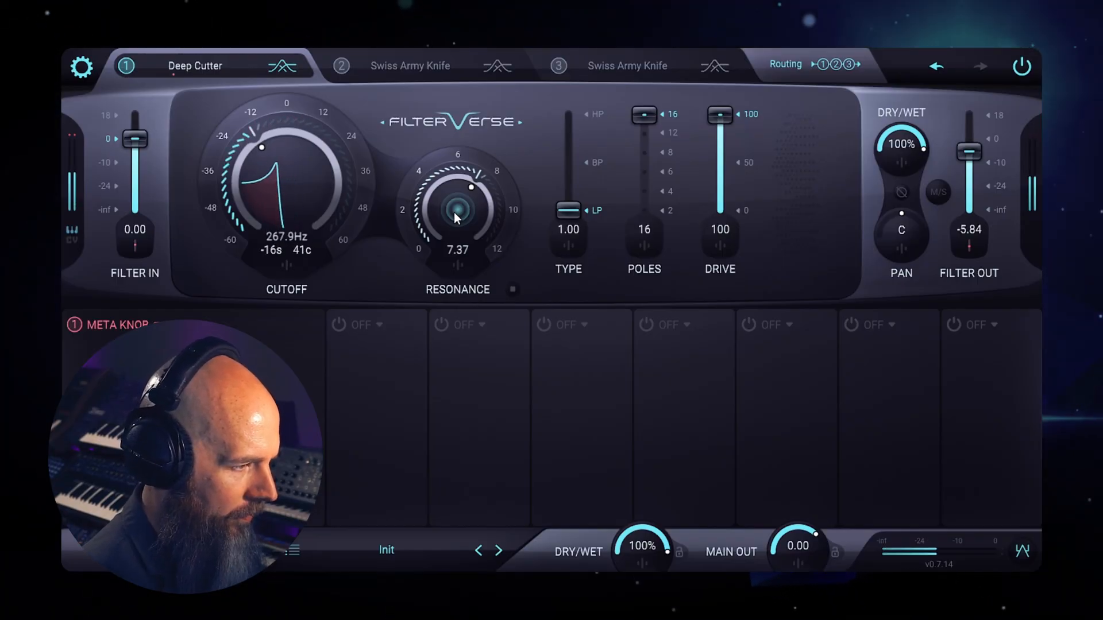
Bring up the slot 1 filter model list showing Brick Wall's description
left_click(196, 65)
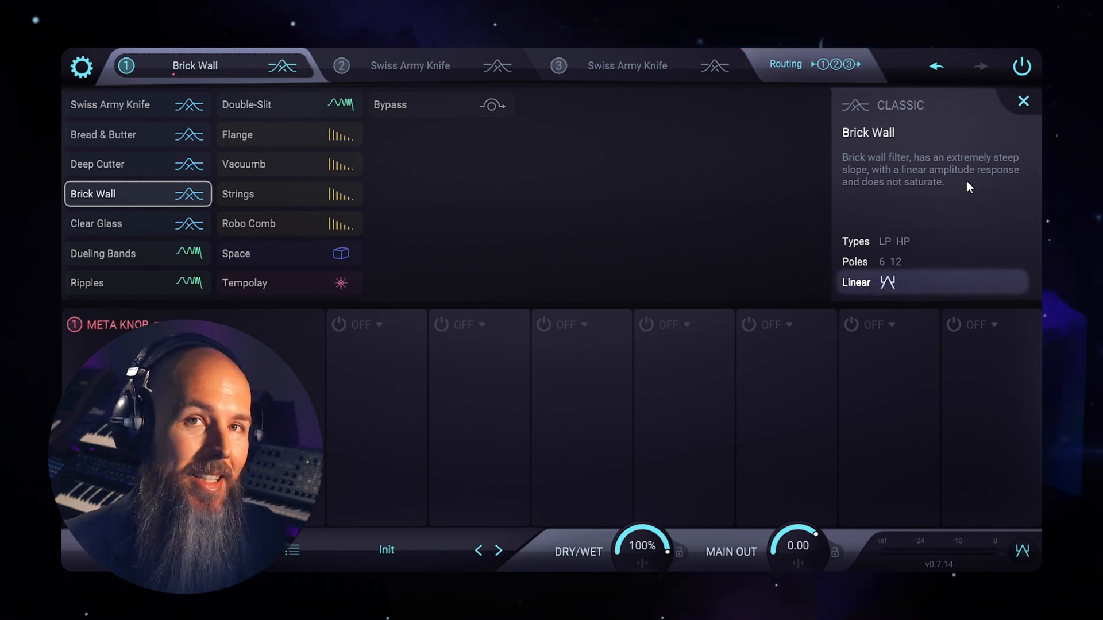
mouse_move(895, 296)
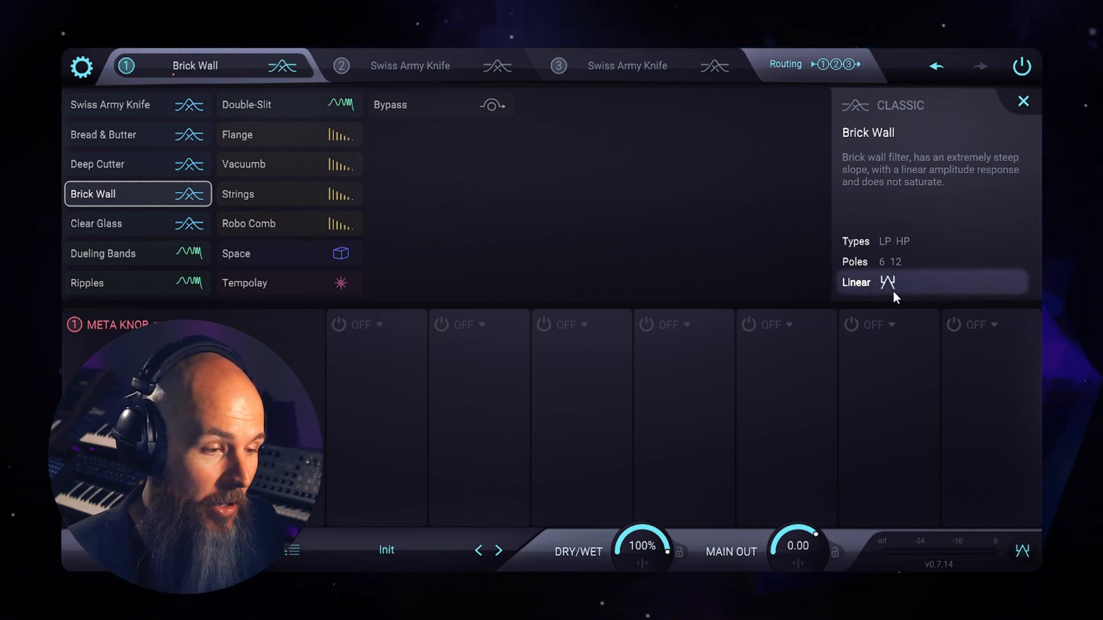
mouse_move(104, 135)
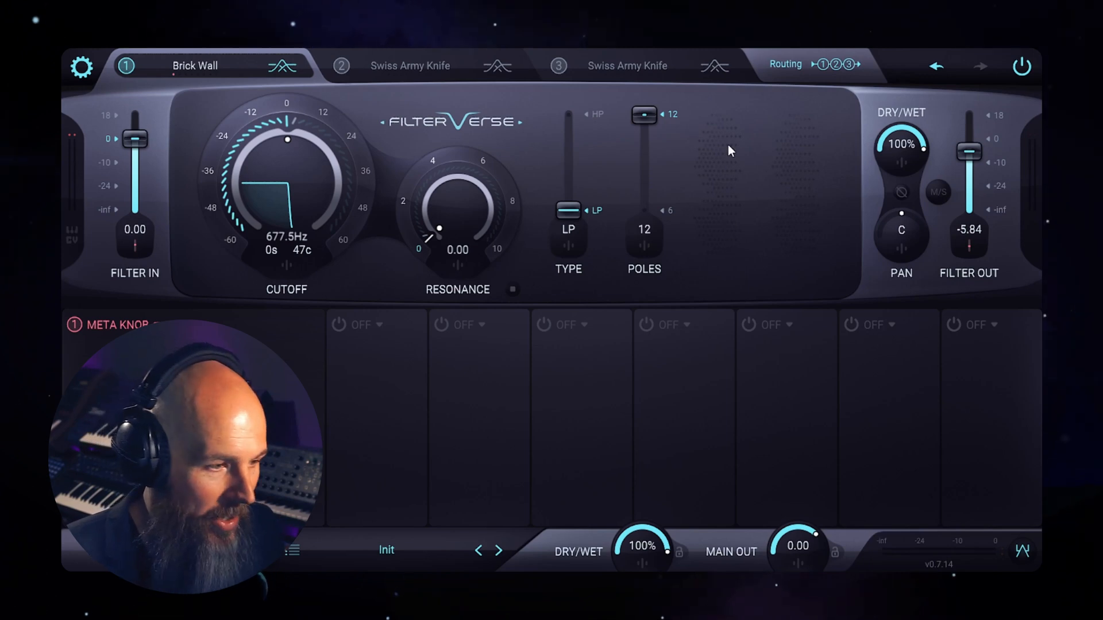
Sweep the Brick Wall cutoff frequency to audition it
left_click_drag(644, 114, 643, 211)
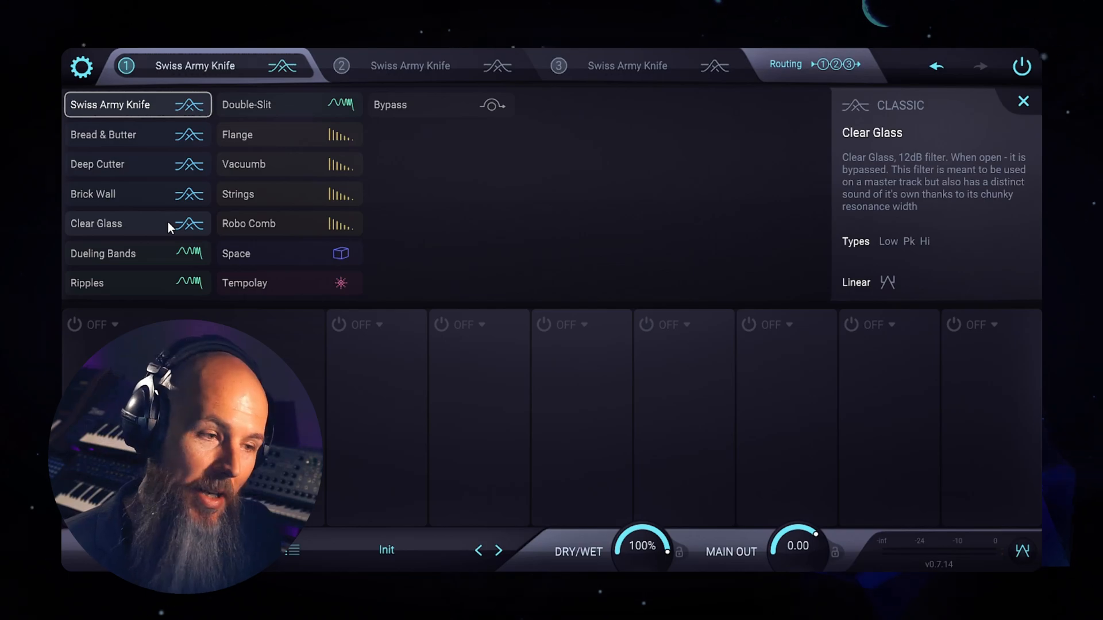
Put the Clear Glass filter into the first slot to audition it
left_click(96, 222)
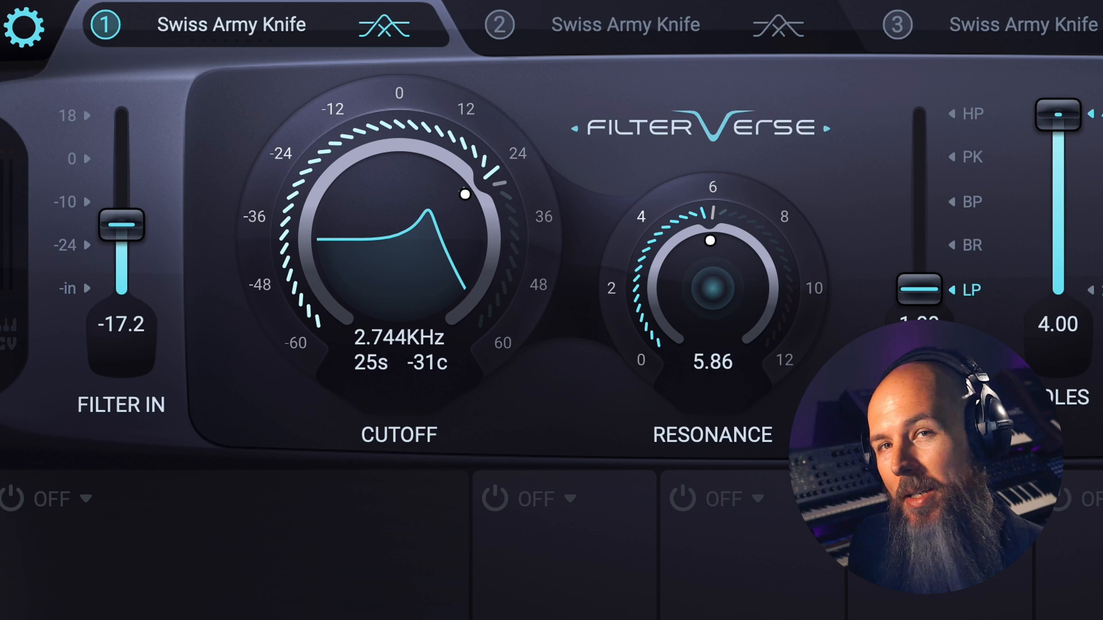
Sweep the Swiss Army Knife cutoff by hand down to a few hundred hertz and back
left_click_drag(464, 195, 351, 175)
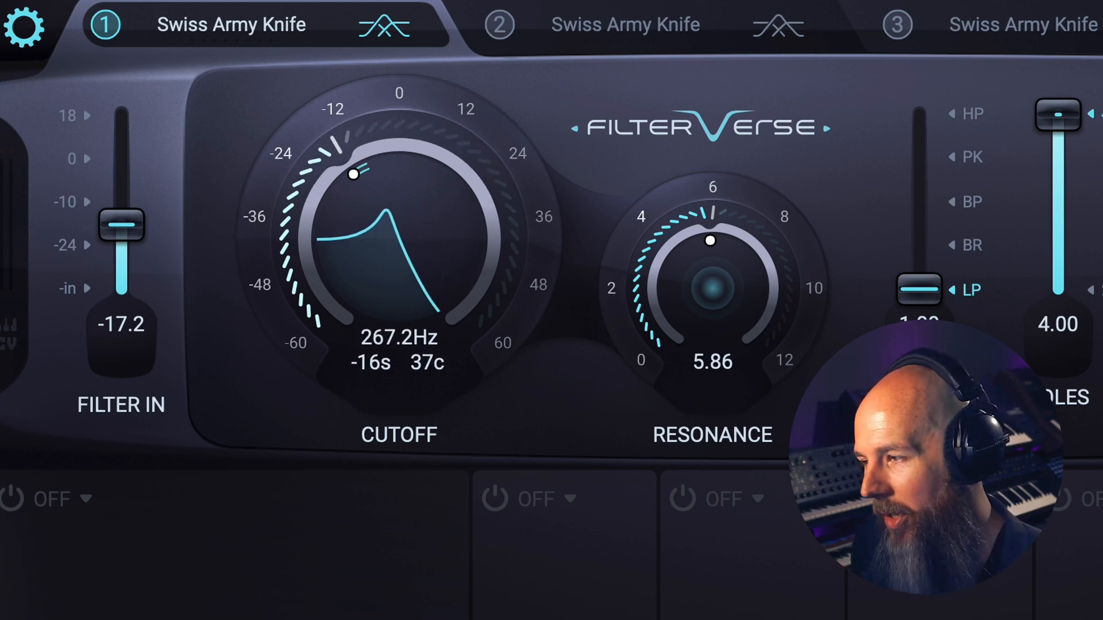
left_click_drag(352, 175, 399, 161)
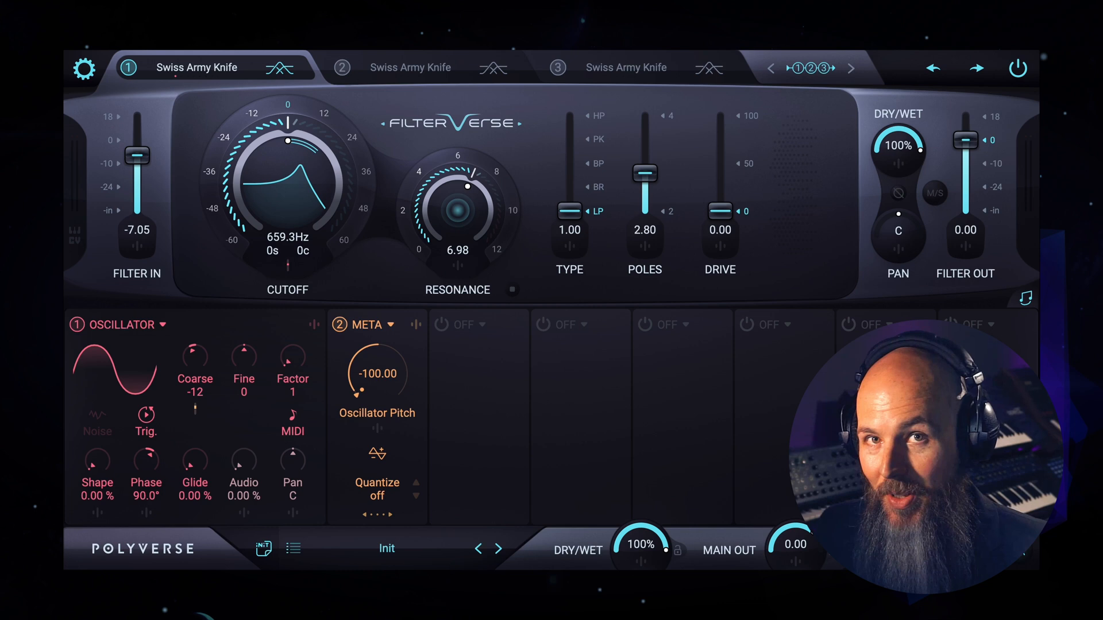
Sweep the oscillator pitch META knob from -100 up to 100, then reshape the wave to a 75% pulse
left_click_drag(377, 372, 380, 359)
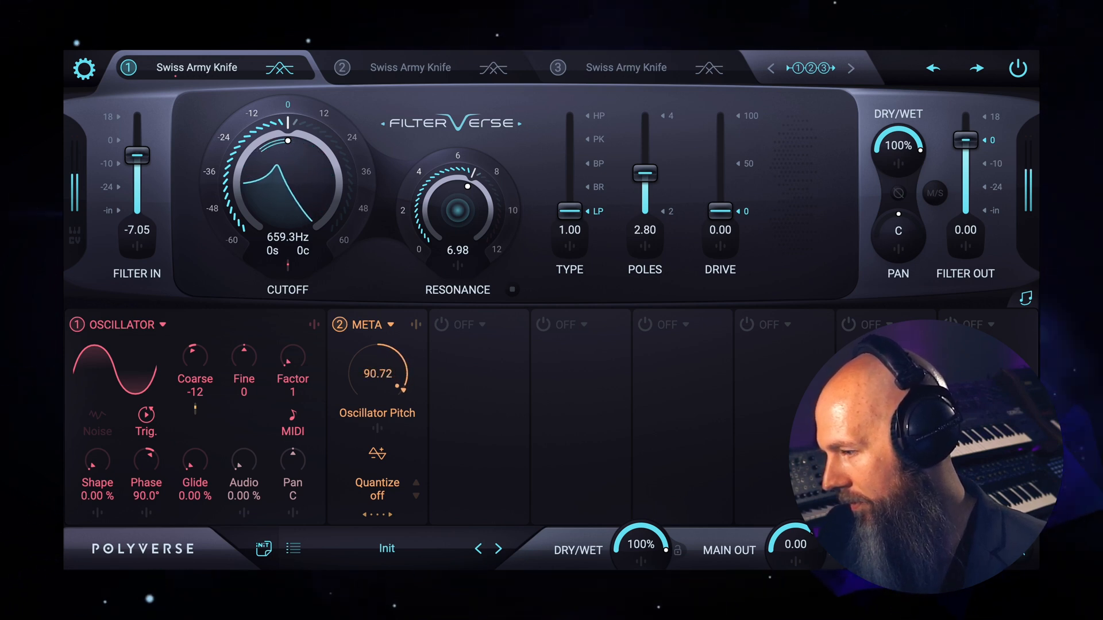
left_click_drag(377, 373, 387, 366)
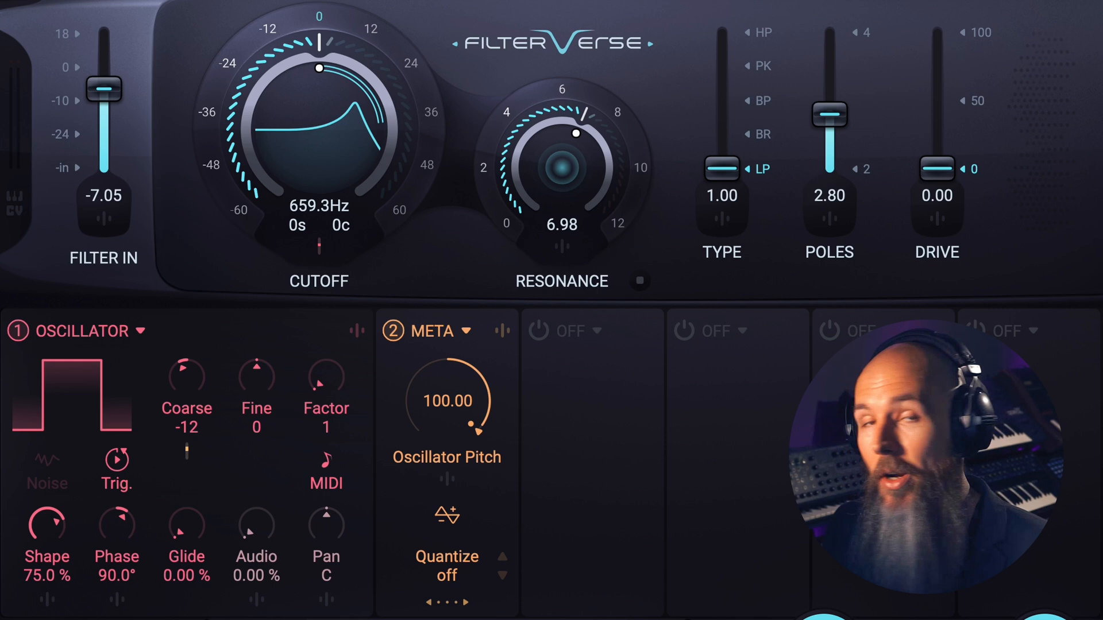
left_click_drag(450, 394, 458, 422)
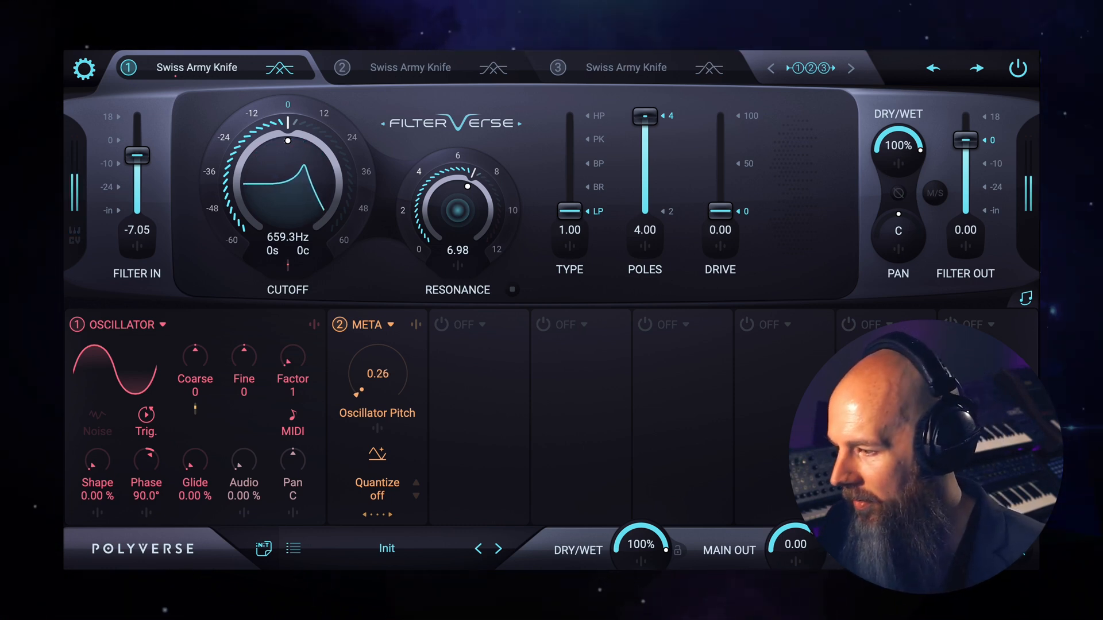
Toggle the oscillator modulation off and on, raising cutoff to around 340 Hz and adjusting resonance
left_click_drag(377, 374, 377, 352)
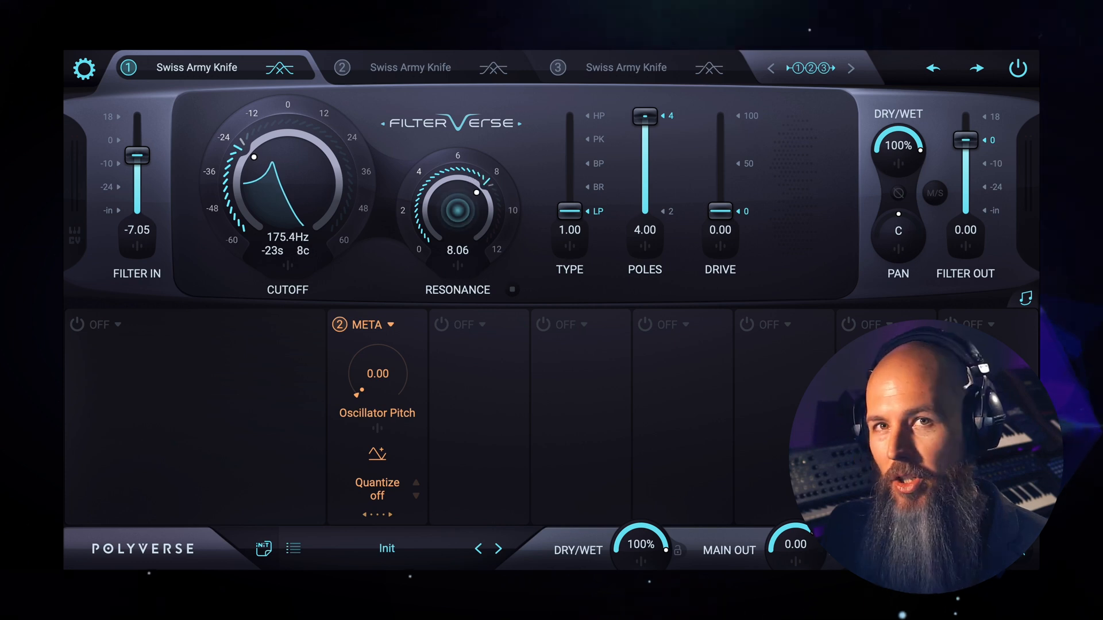
left_click_drag(253, 156, 298, 143)
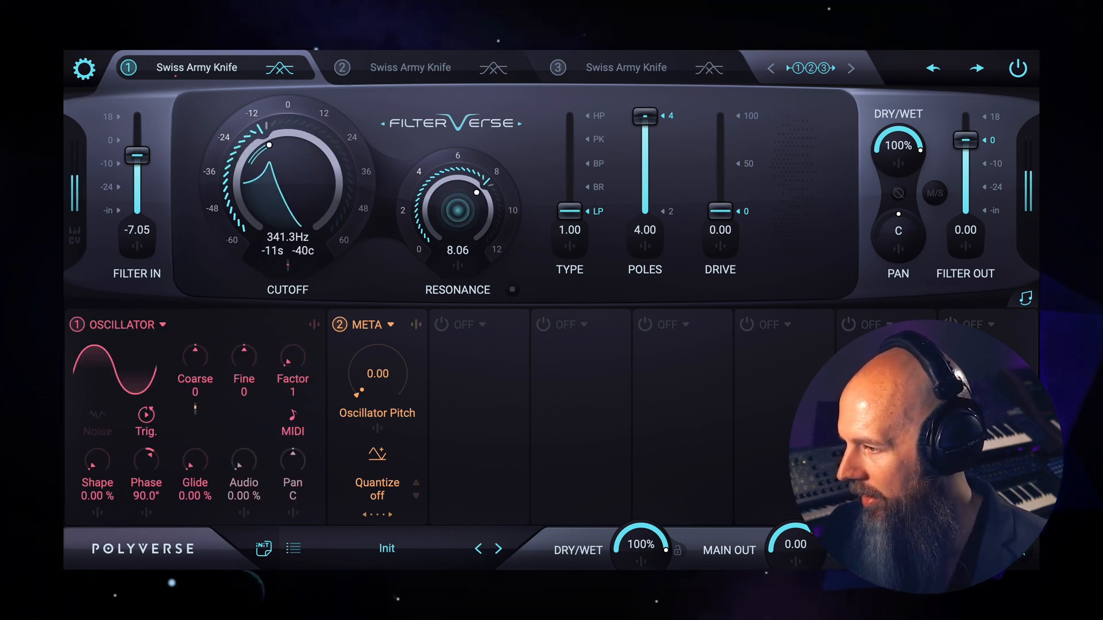
left_click_drag(269, 146, 273, 140)
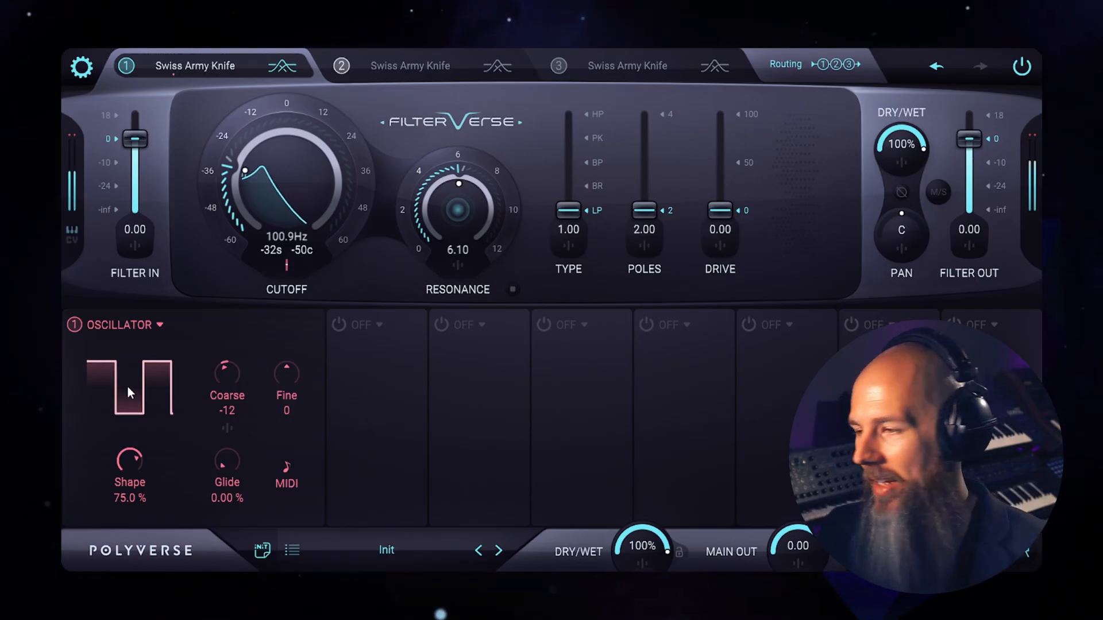
left_click_drag(244, 171, 293, 139)
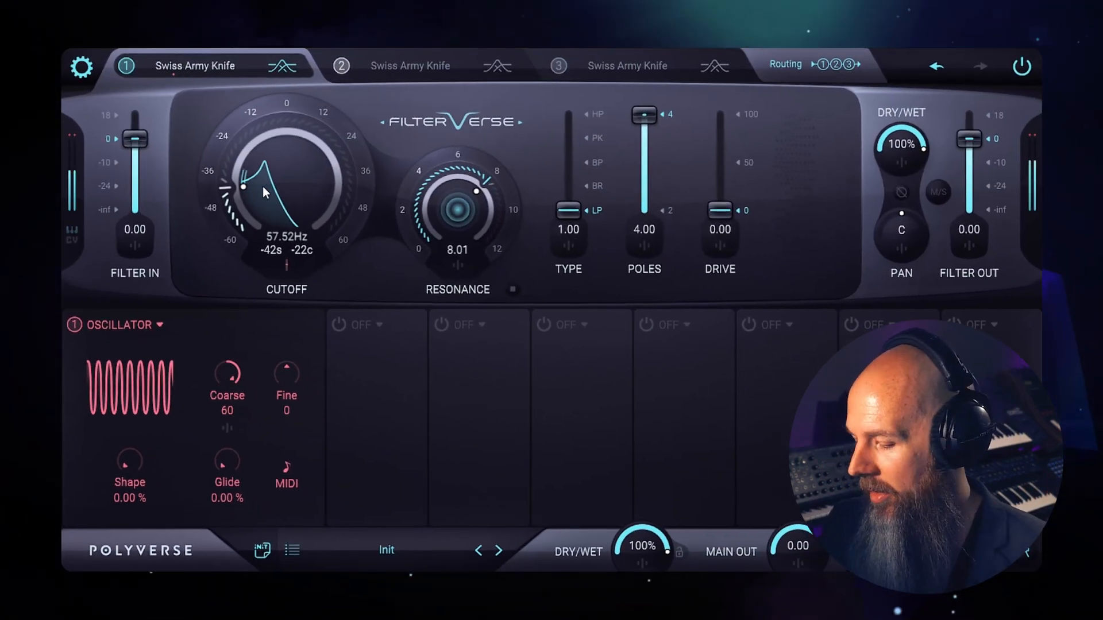
Fine-tune the cutoff near 60 Hz and set the OSC 1 modulation depth on cutoff to about 45
left_click_drag(242, 188, 252, 157)
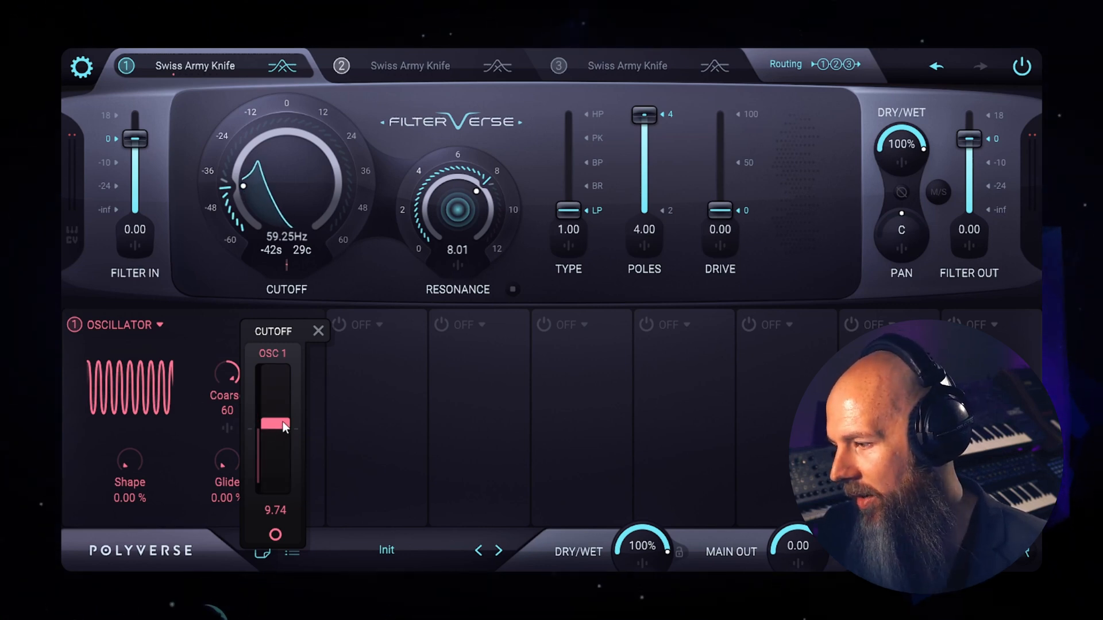
left_click_drag(275, 425, 275, 394)
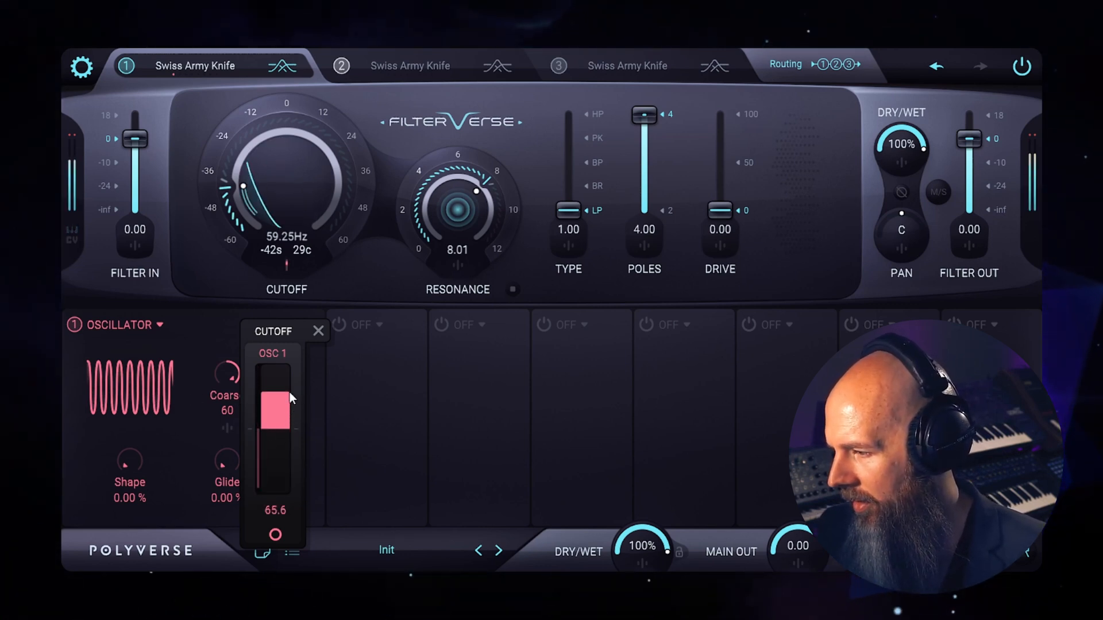
left_click_drag(275, 405, 275, 418)
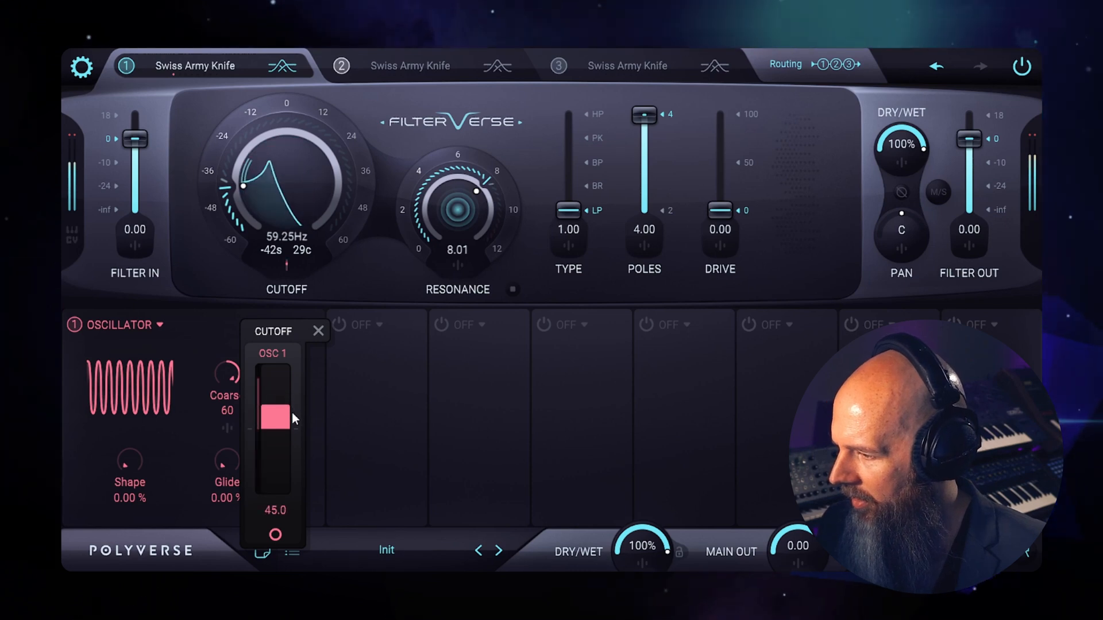